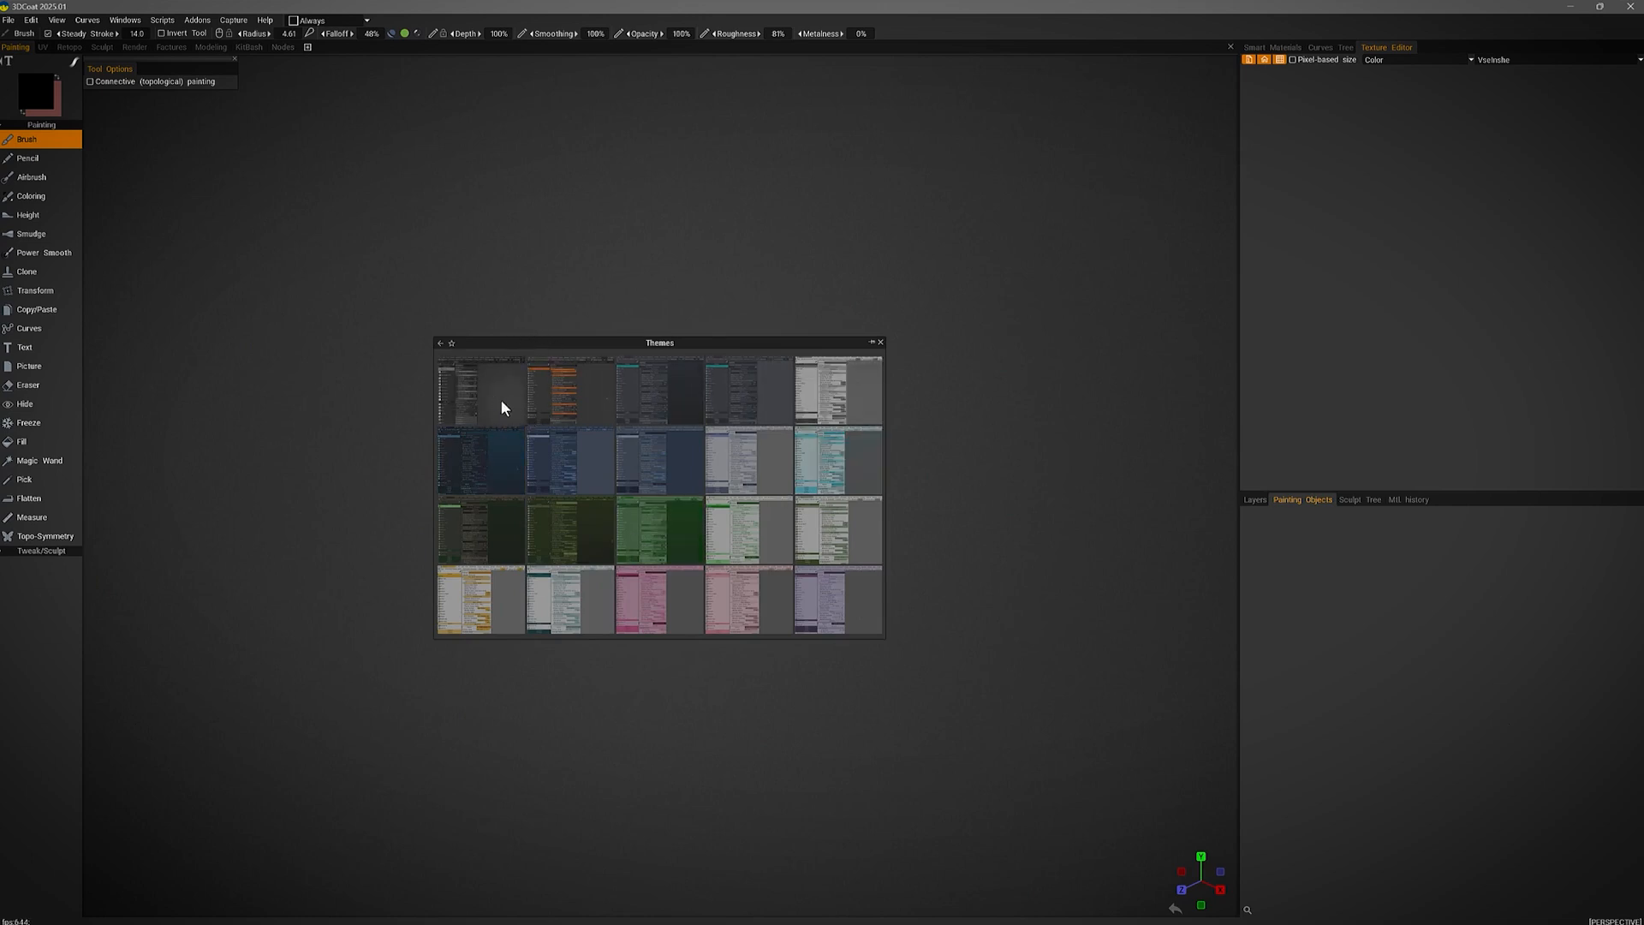
# Create a surface array on the sphere along a curve drawn across it, setting U/V quantities.
pyautogui.click(569, 462)
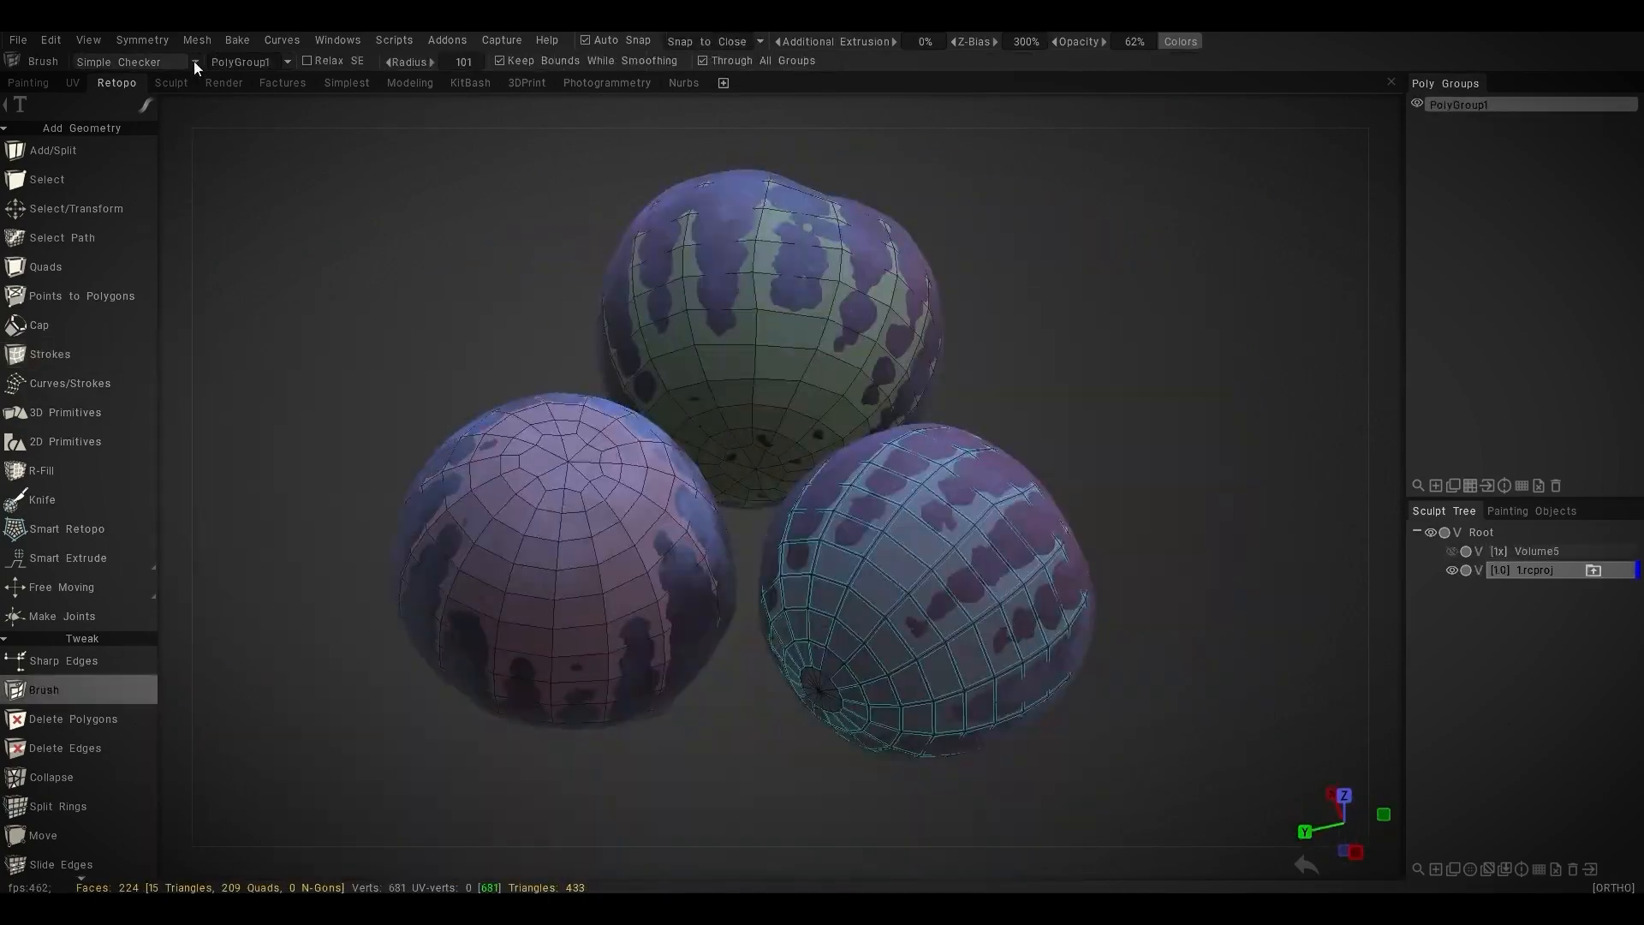
pyautogui.click(170, 83)
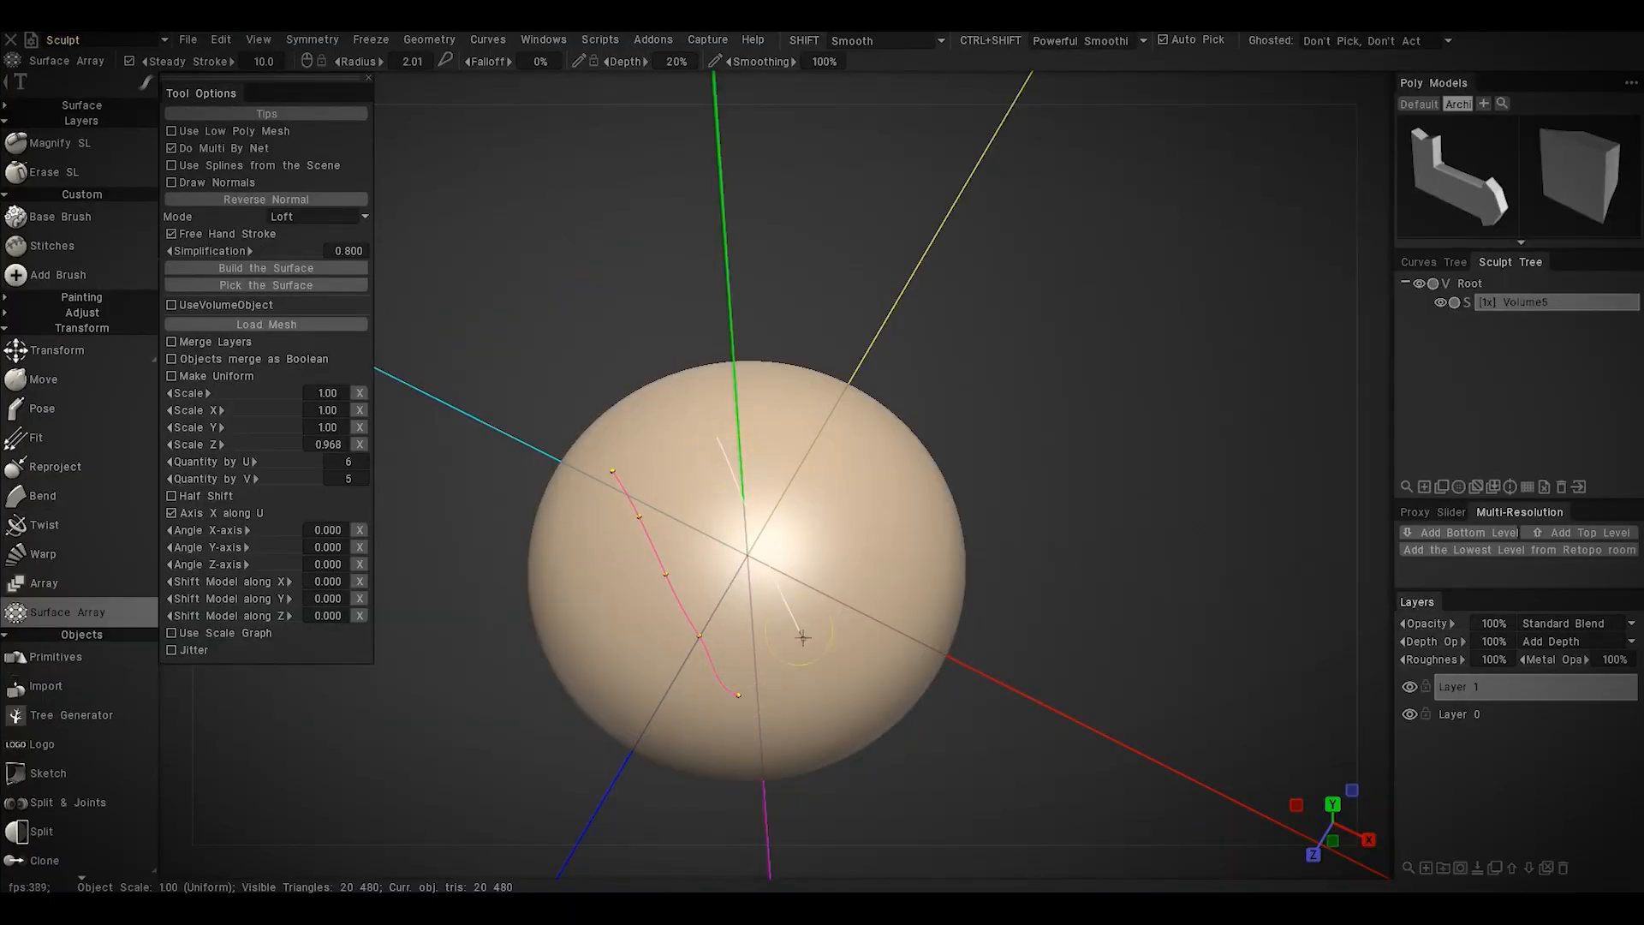
pyautogui.click(265, 268)
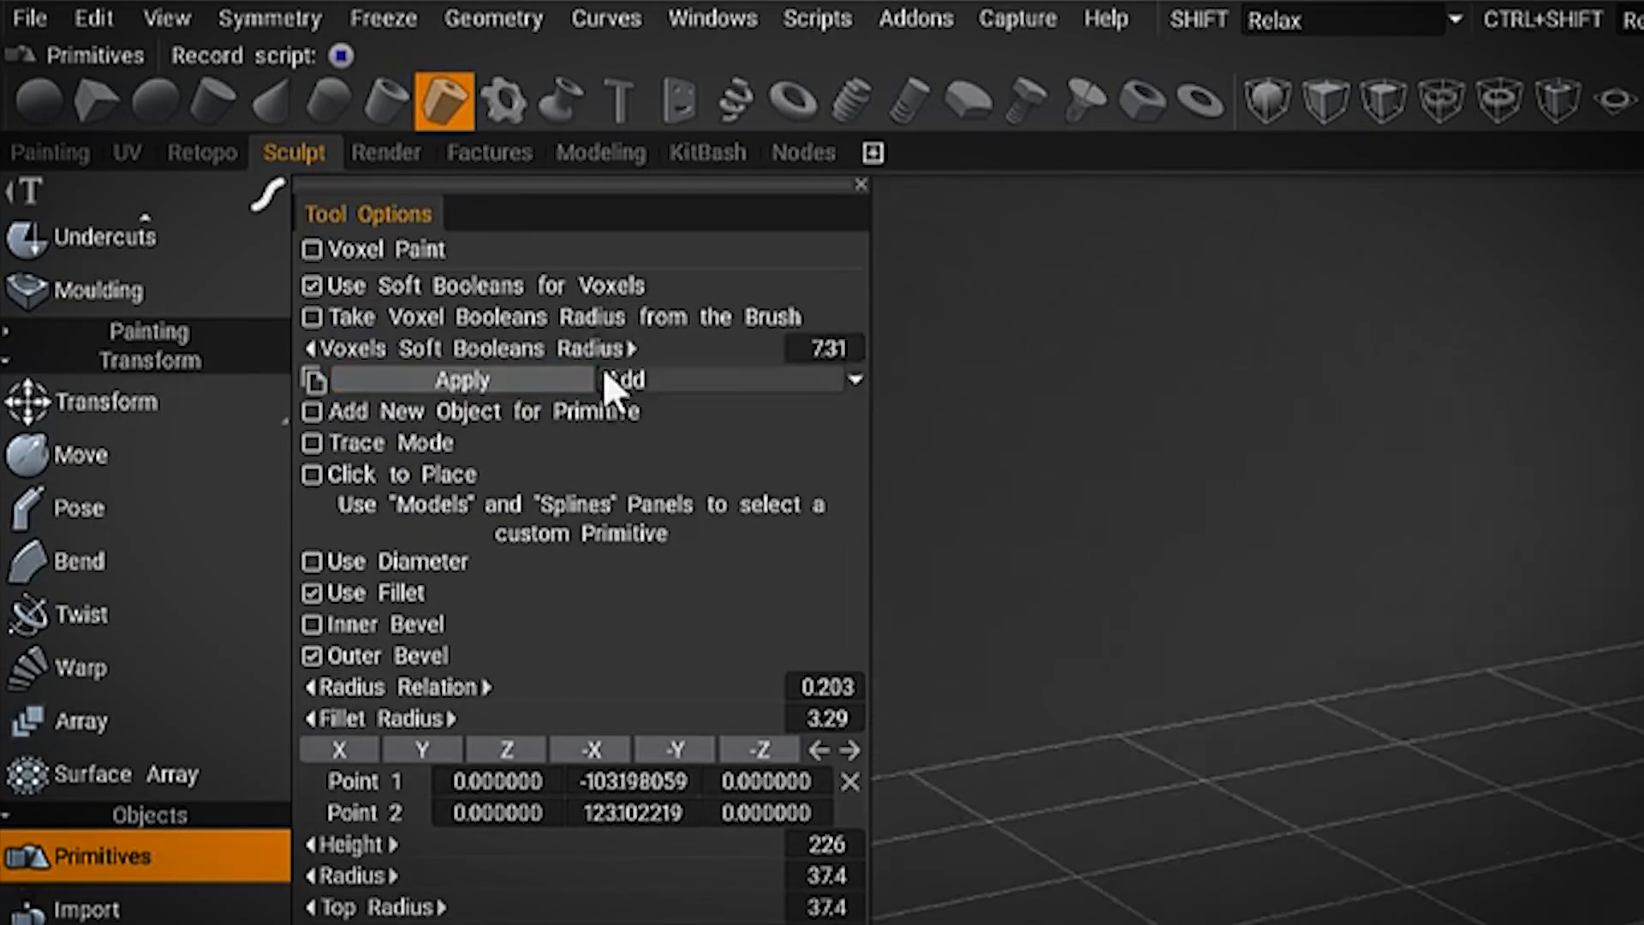
# Set up a beveled cylinder primitive with Use Fillet, Outer Bevel and two end points.
pyautogui.moveTo(618, 349); pyautogui.dragTo(566, 348)
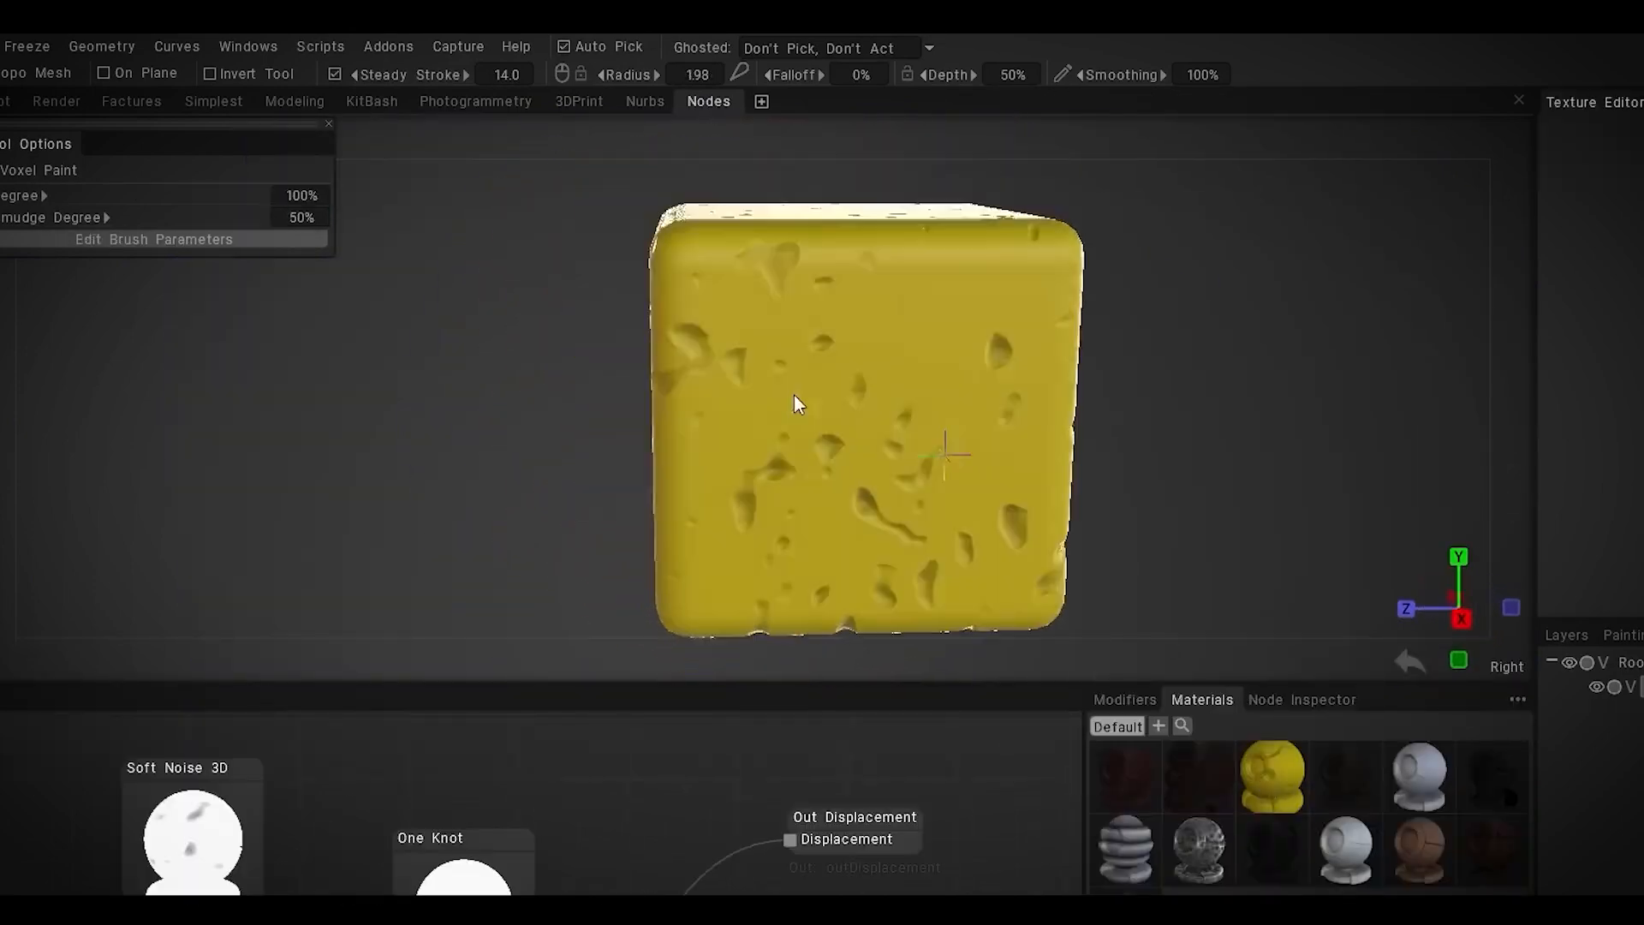
# Connect a Soft Noise 3D node to Out Displacement to carve cheese-like holes in the cube.
pyautogui.click(1301, 700)
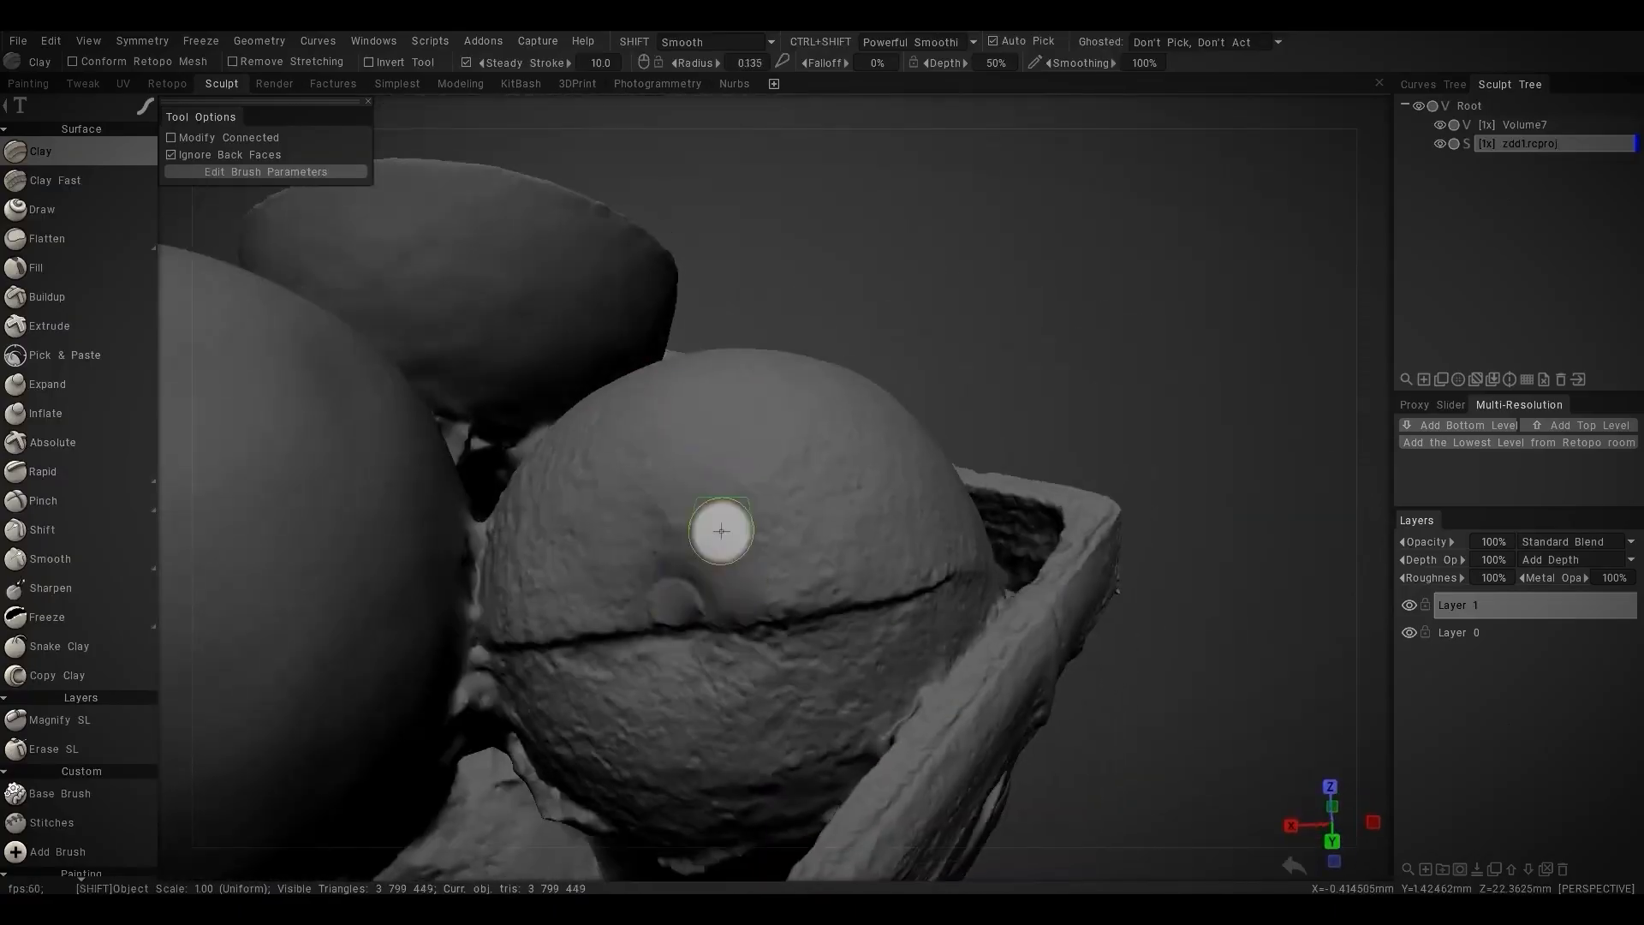
# Surface-array a tile model over the lofted roof and resurface the resulting MultiObject.
pyautogui.click(458, 83)
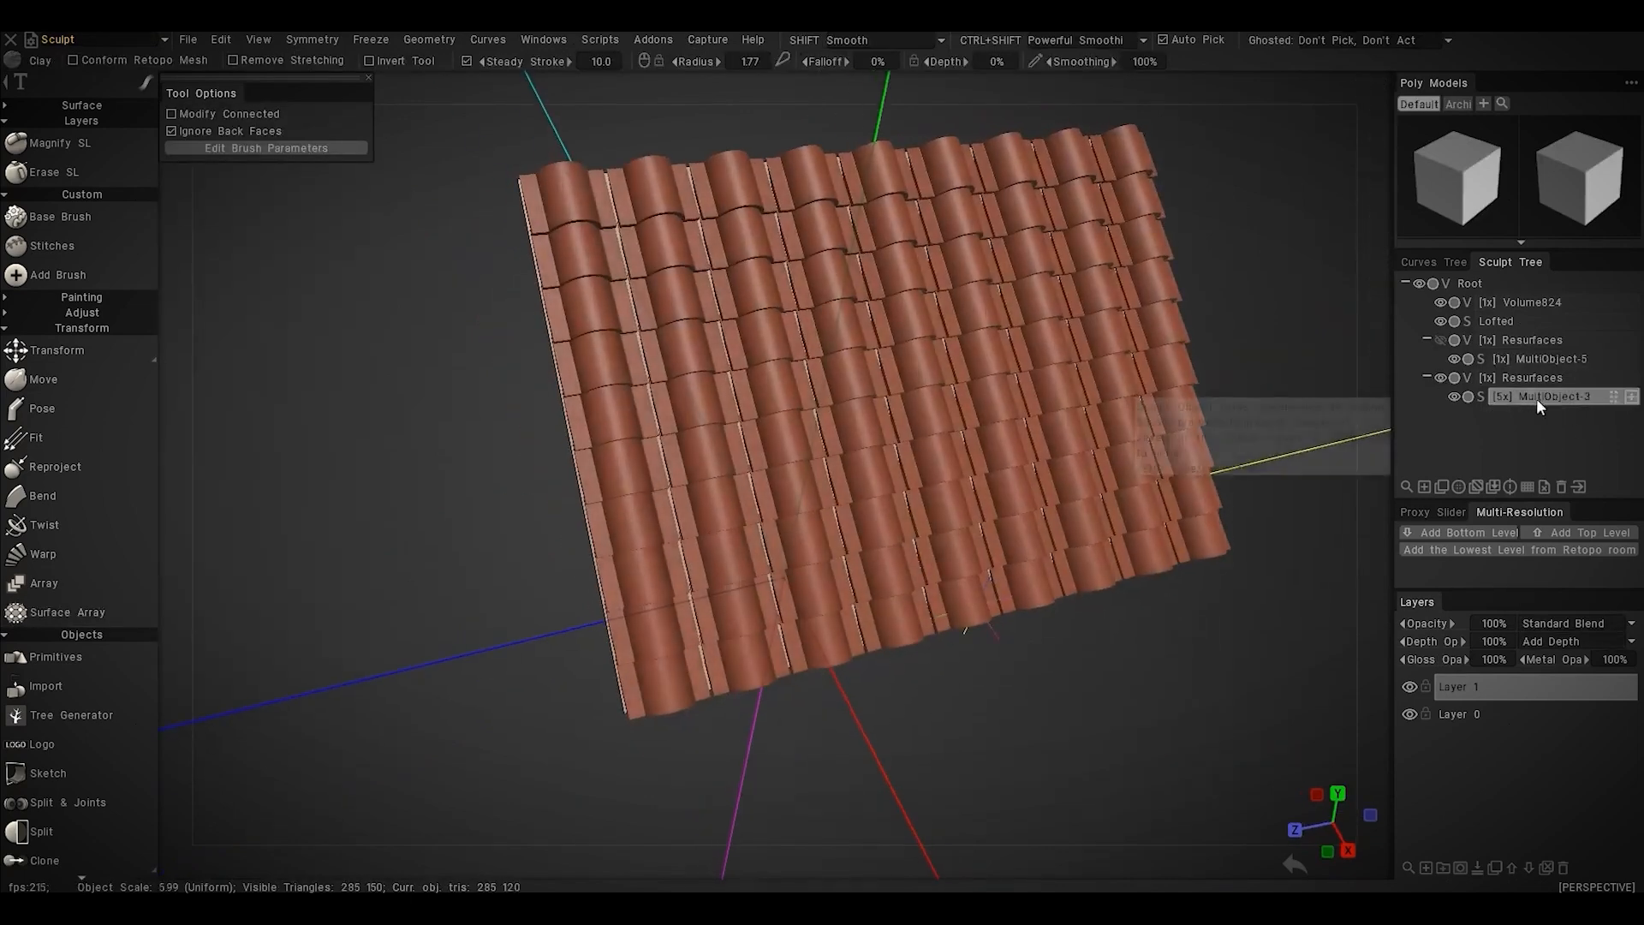
pyautogui.click(66, 611)
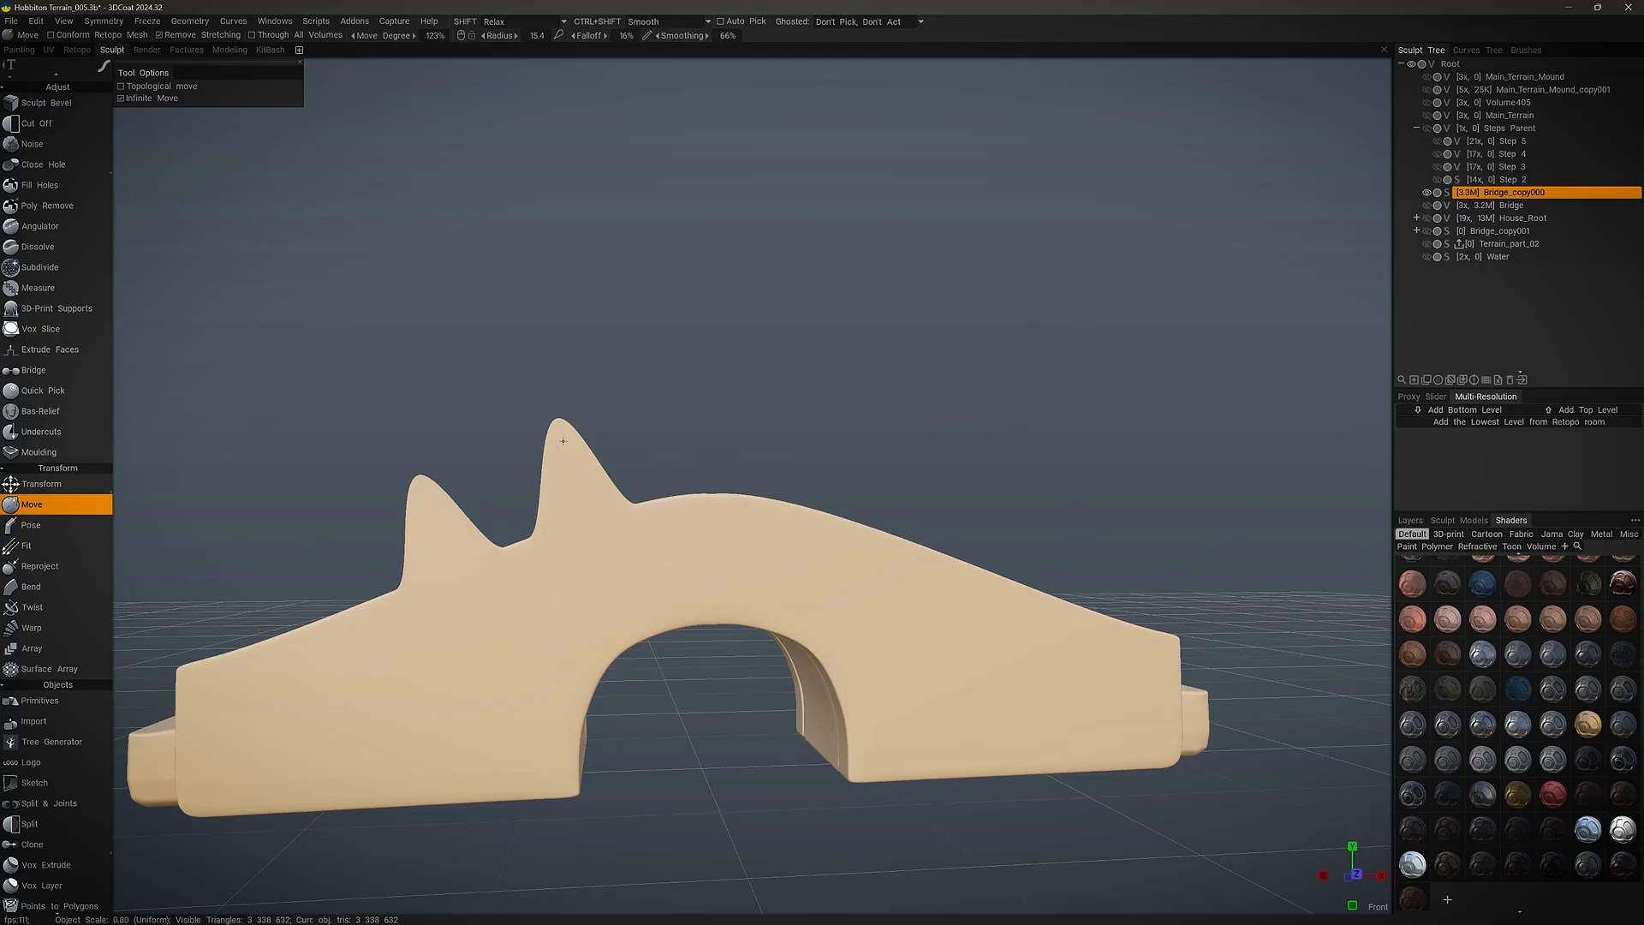
# Drag spikes upward from the bridge's top edge with the Move tool.
pyautogui.moveTo(733, 524); pyautogui.dragTo(681, 576)
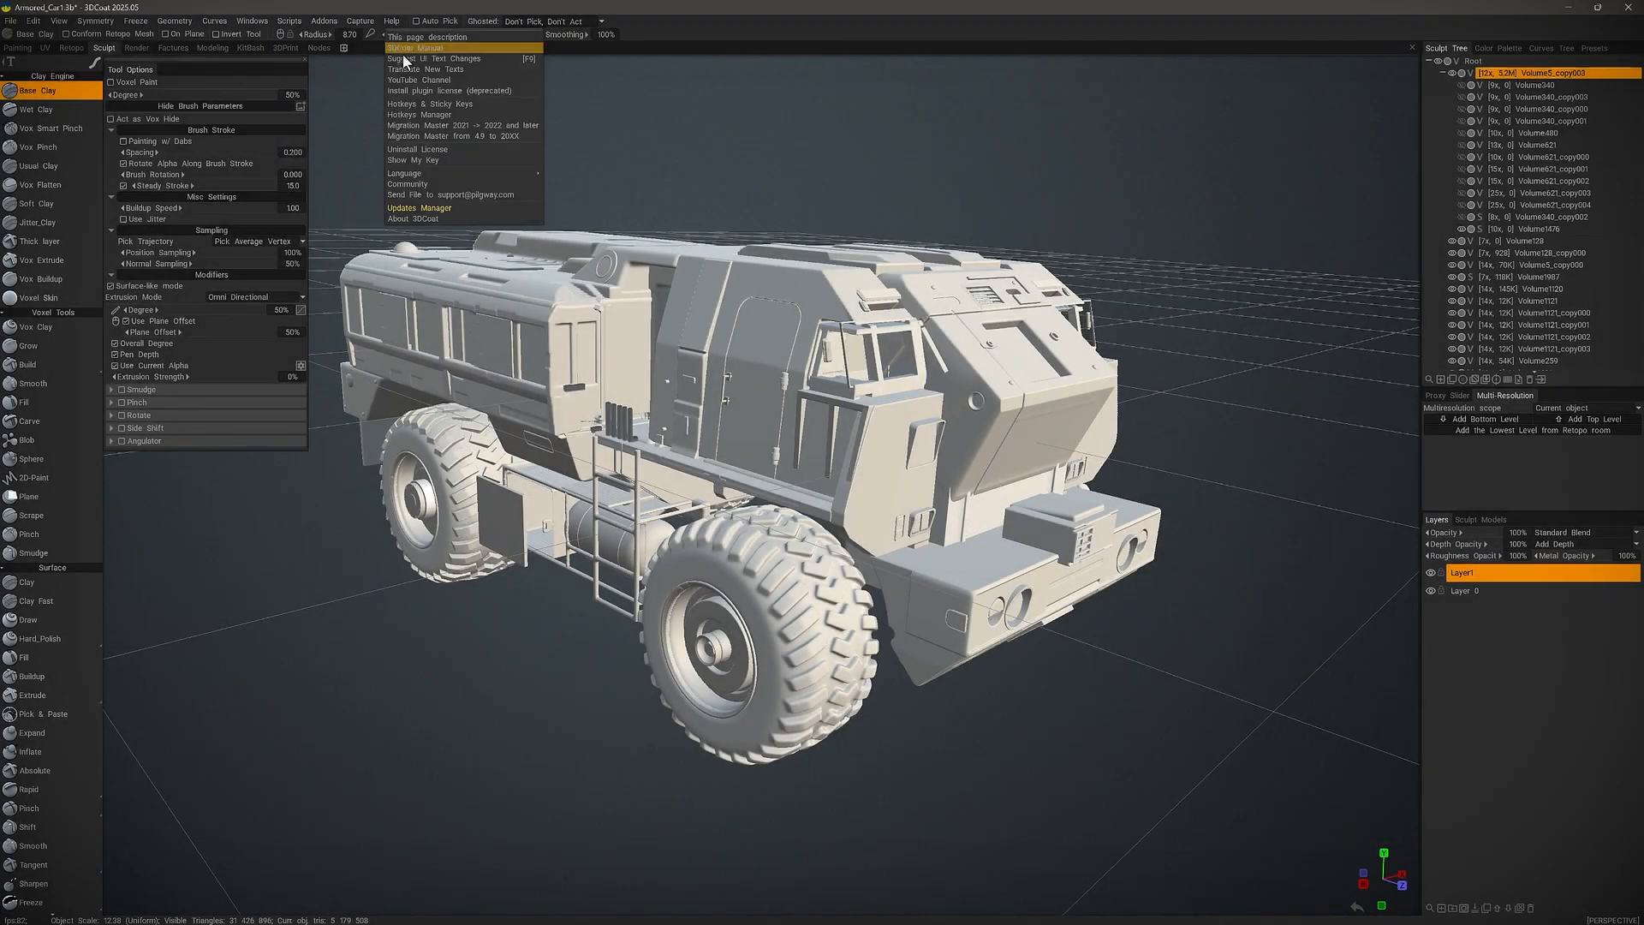
pyautogui.moveTo(430, 114)
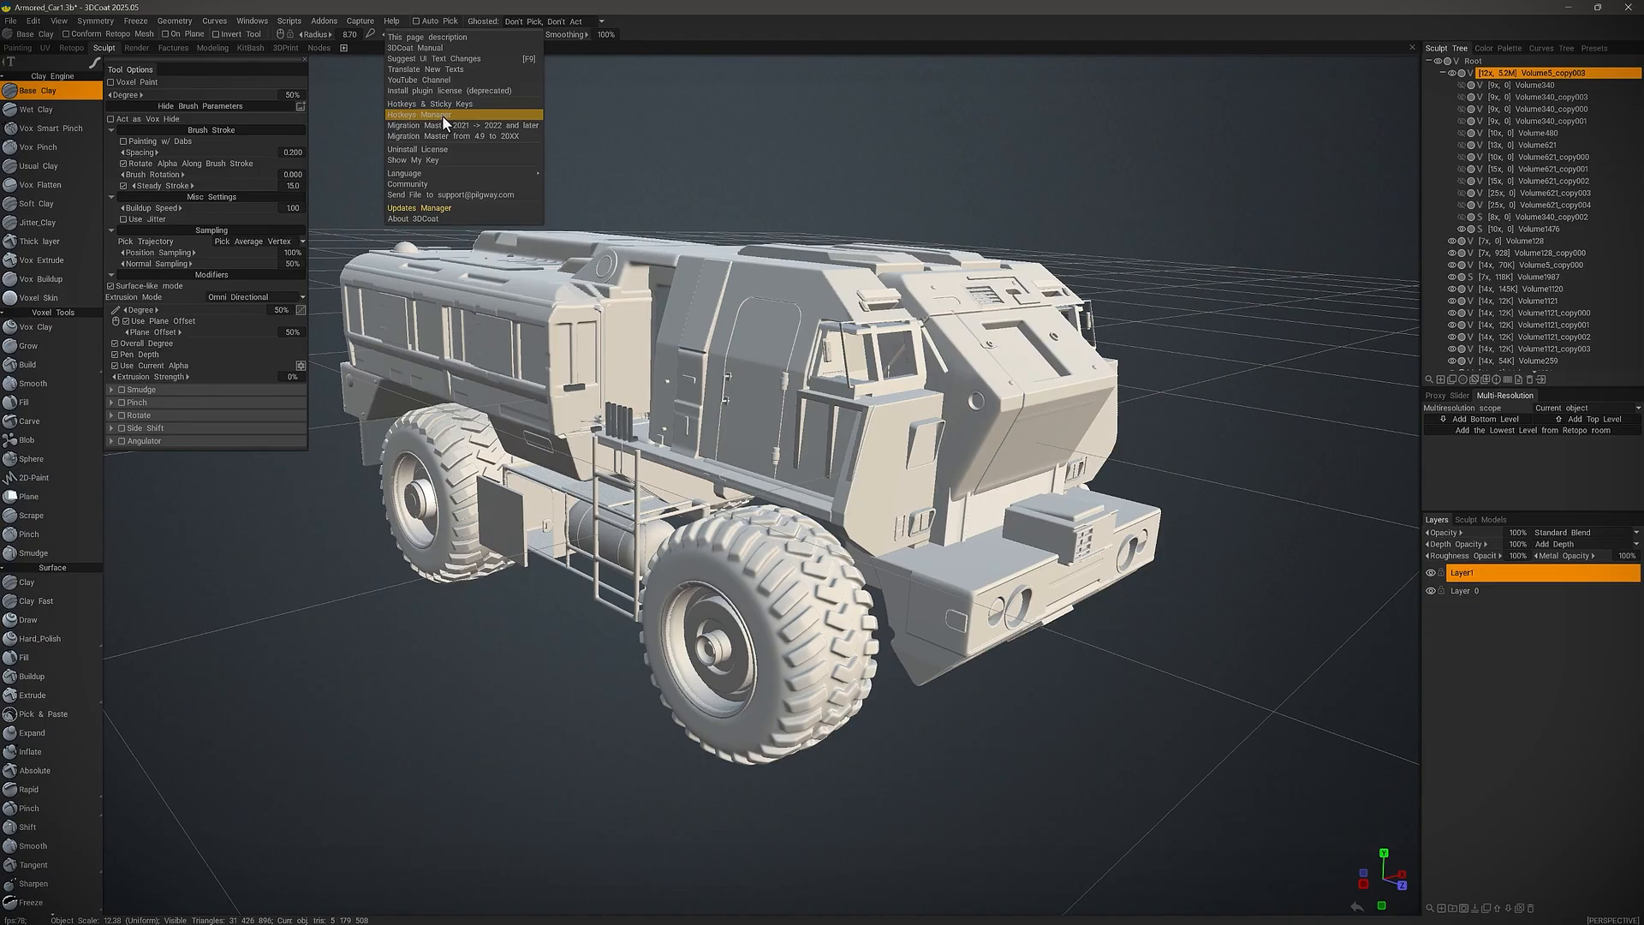
# Open the Hotkeys Manager from the Help menu over the armored truck model.
pyautogui.click(427, 114)
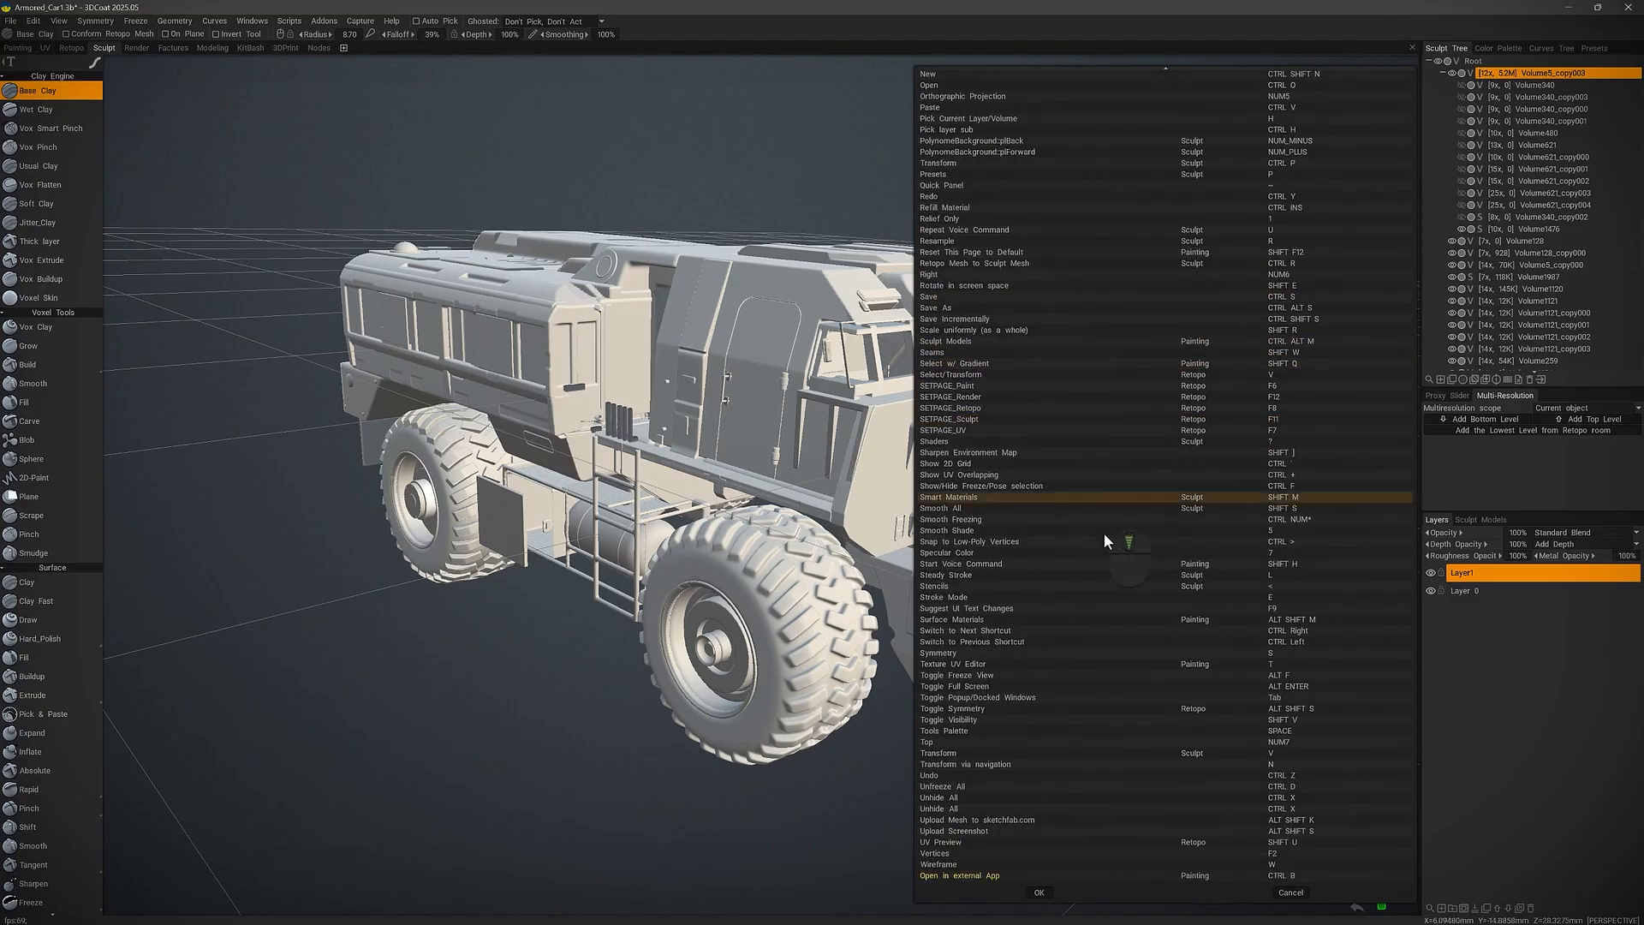
pyautogui.moveTo(1033, 374)
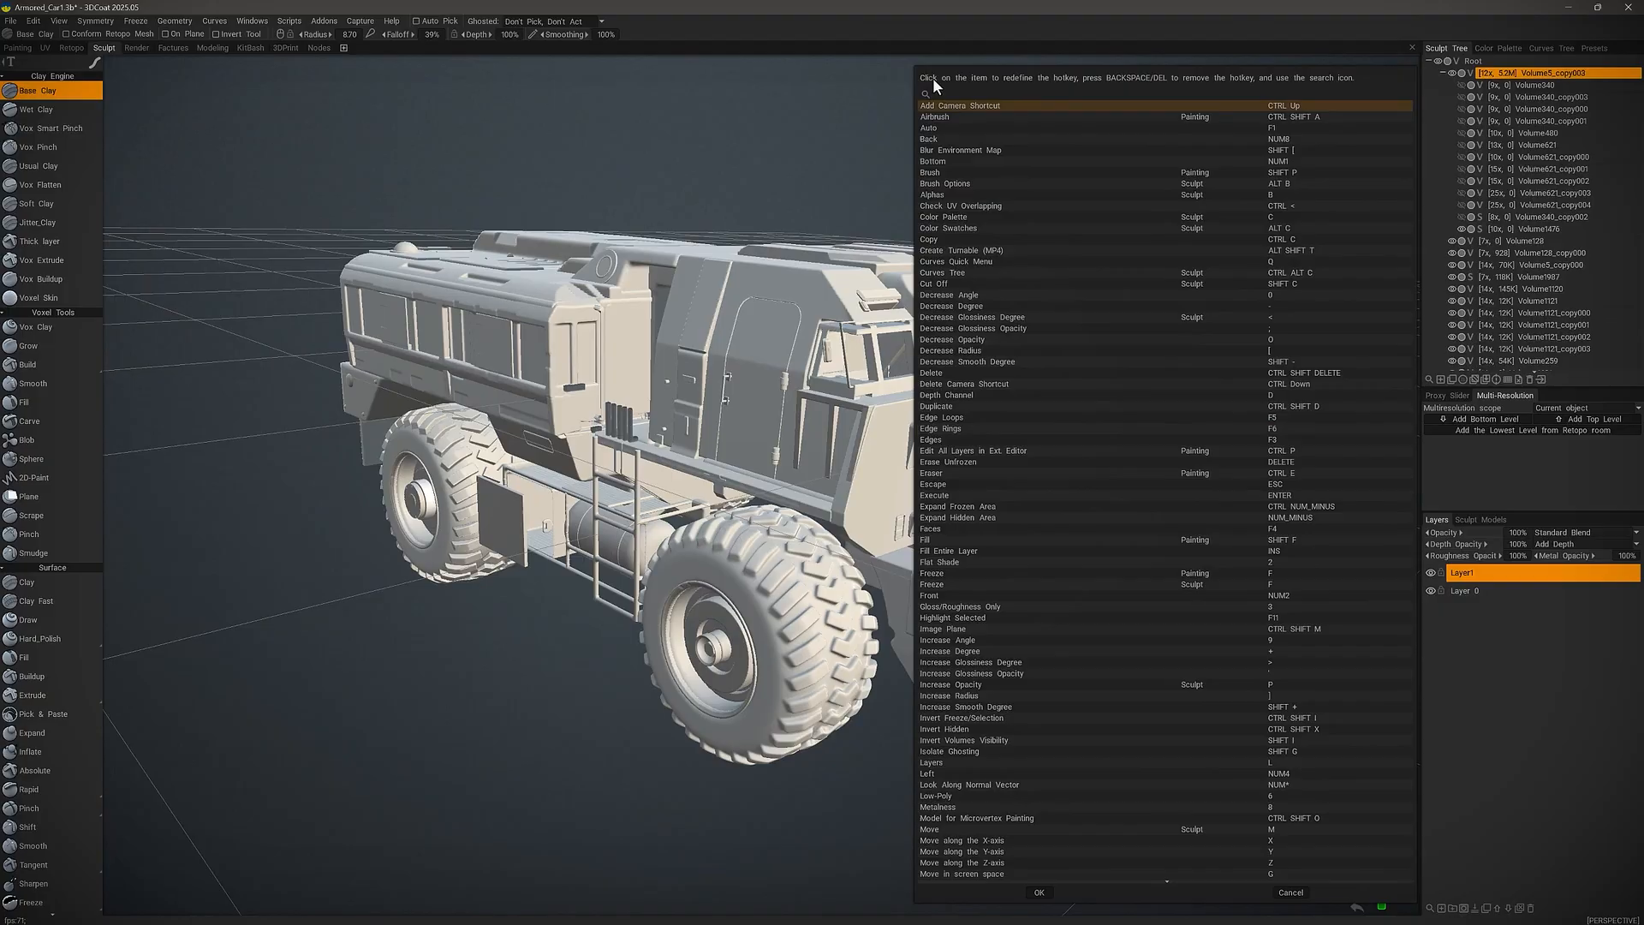
pyautogui.moveTo(1055, 87)
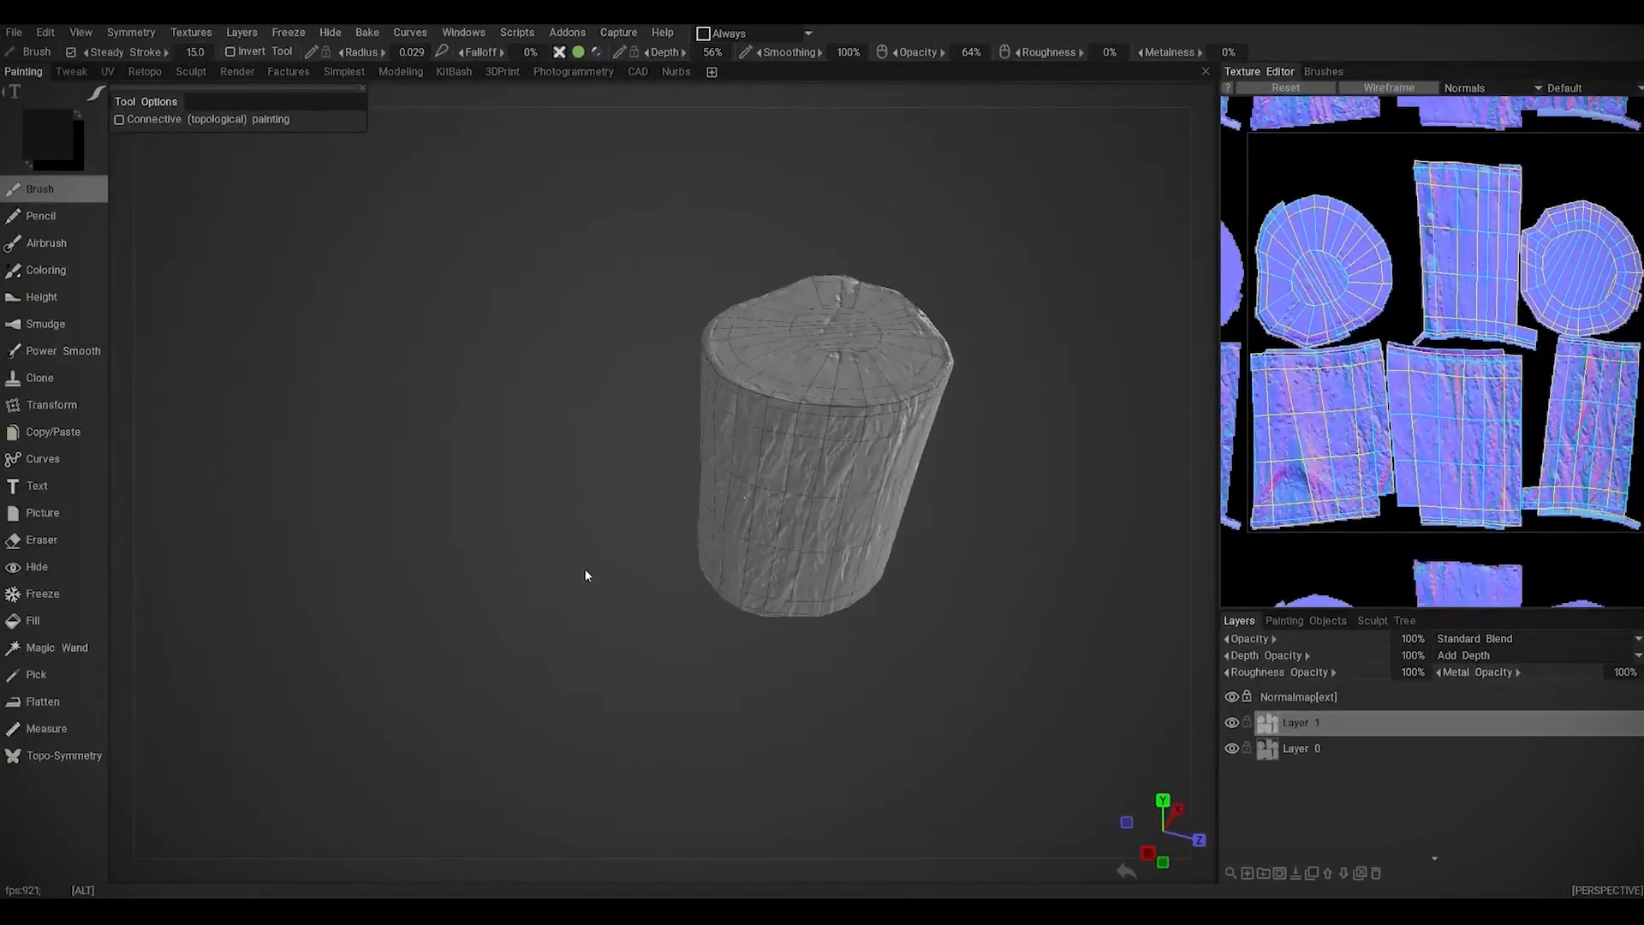
# Open normal-map-to-displacement settings with Catmull-Clark subdivision and vertex count for the bridge.
pyautogui.click(191, 71)
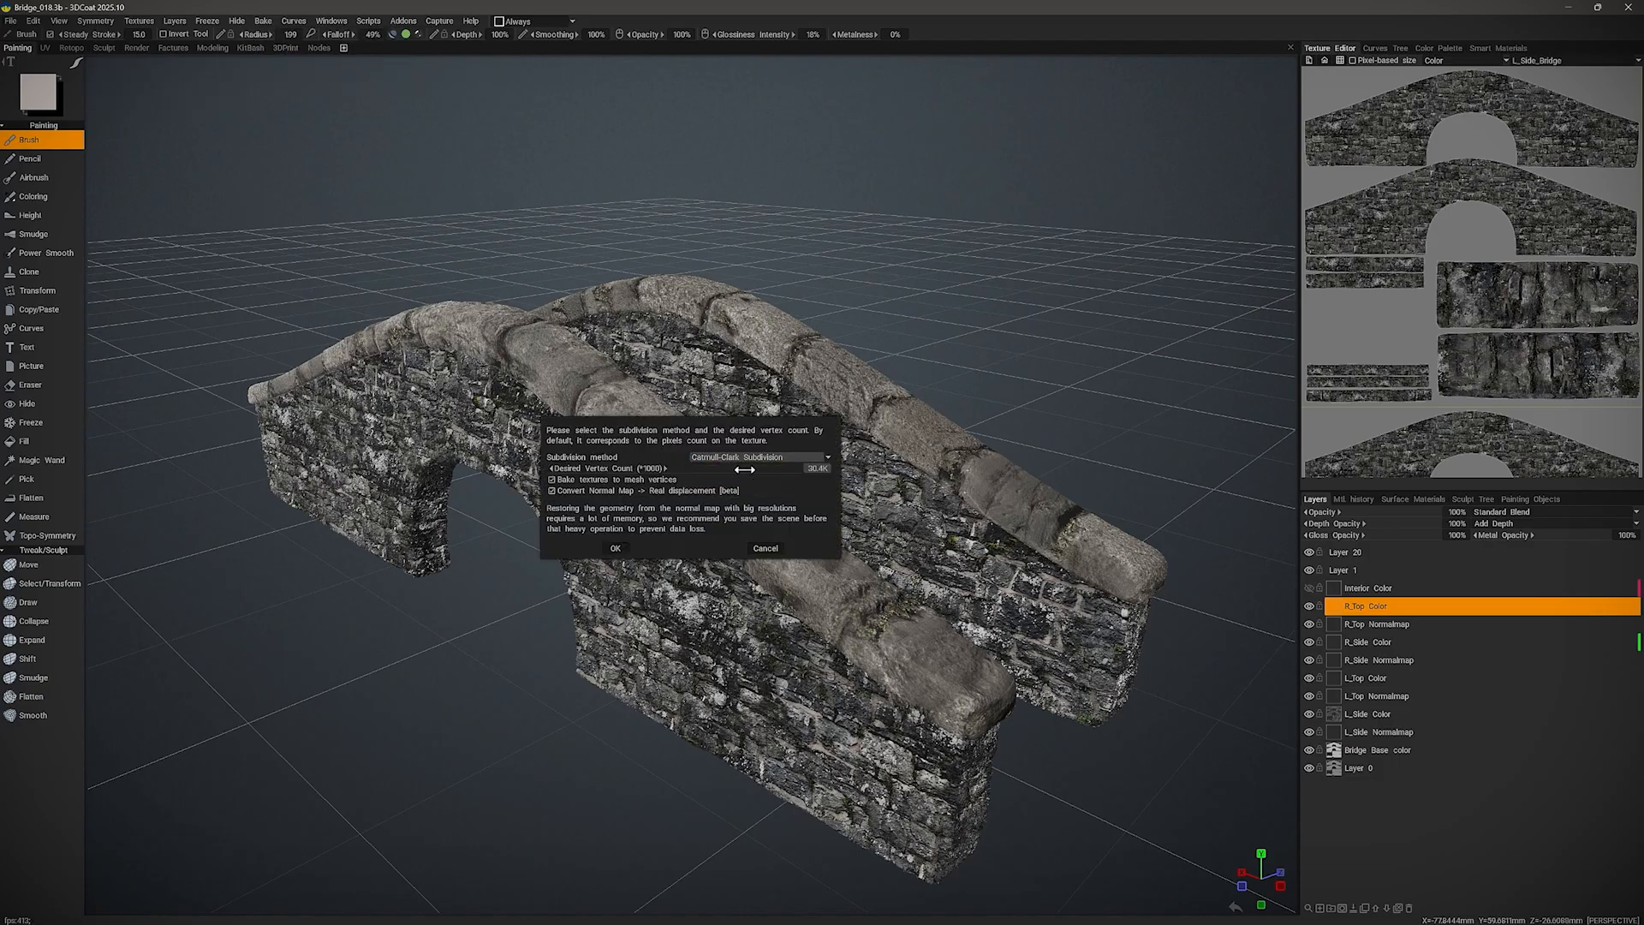
pyautogui.click(615, 547)
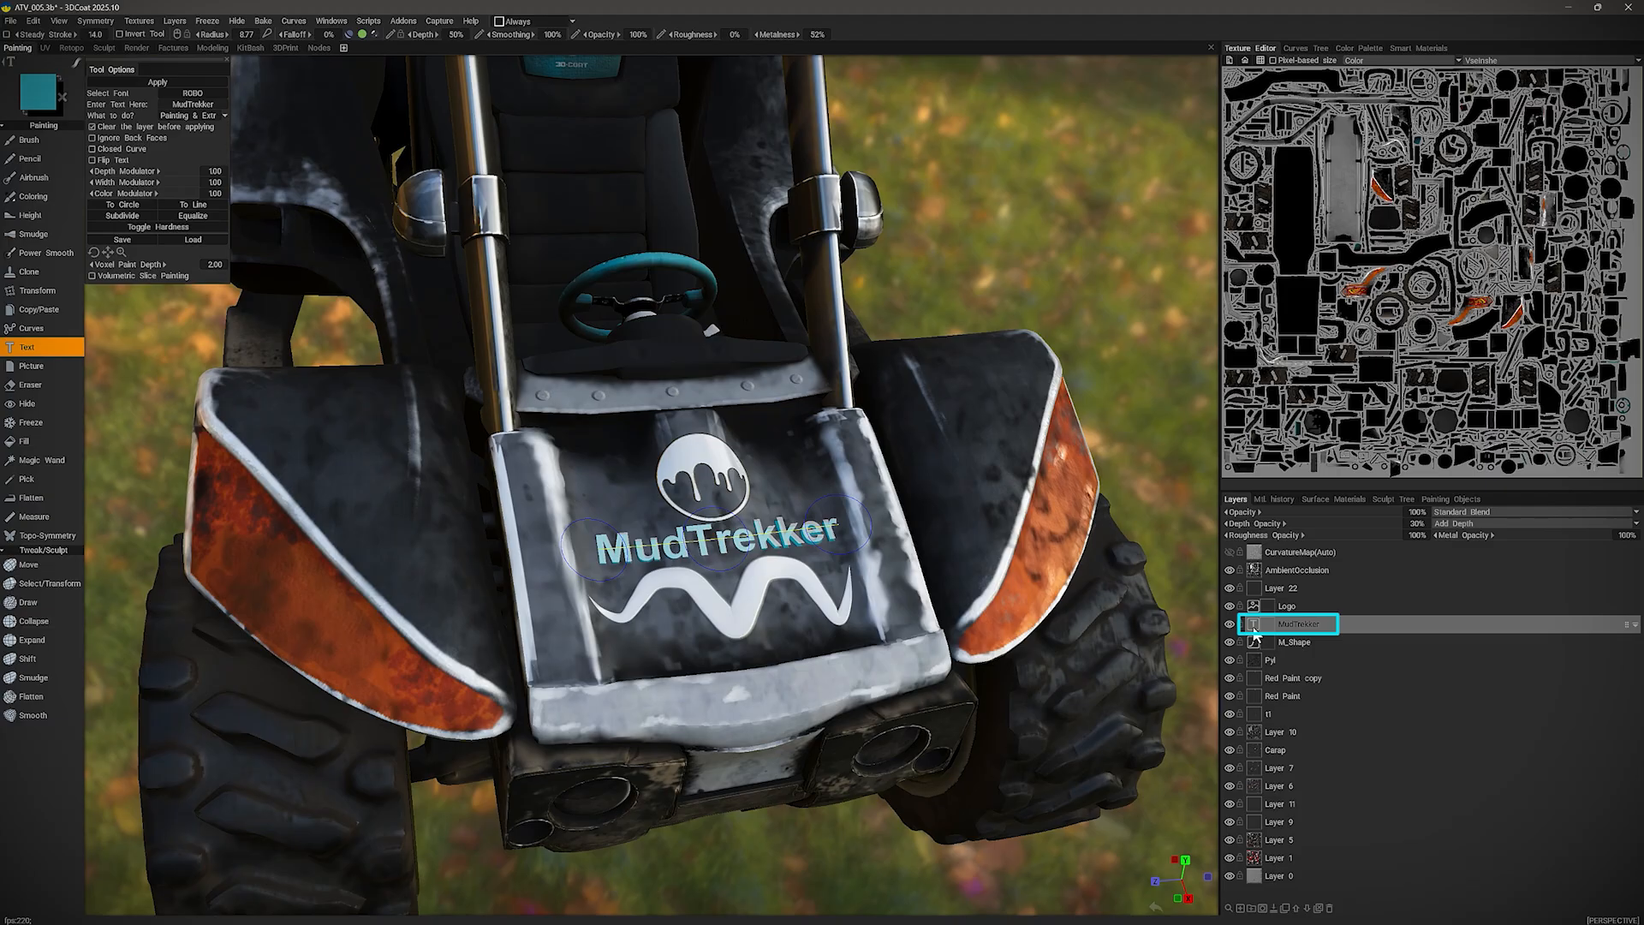
# Paint MudTrekker text on the ATV, then pick Advanced Edge Loop on the helmet.
pyautogui.click(1299, 622)
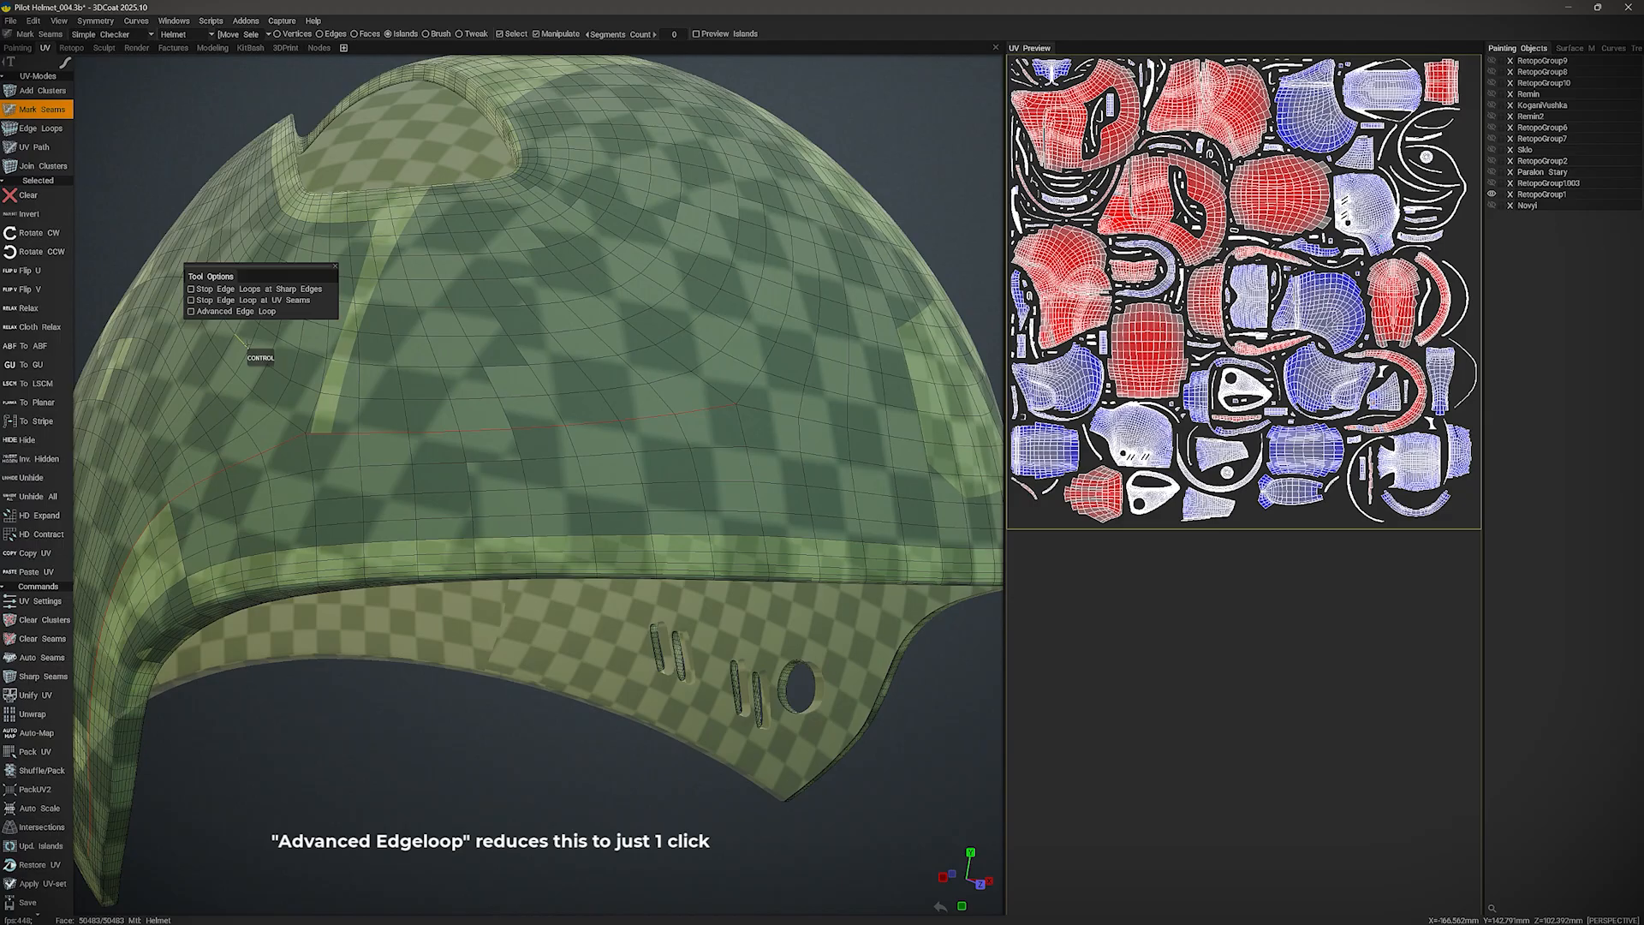
pyautogui.click(192, 312)
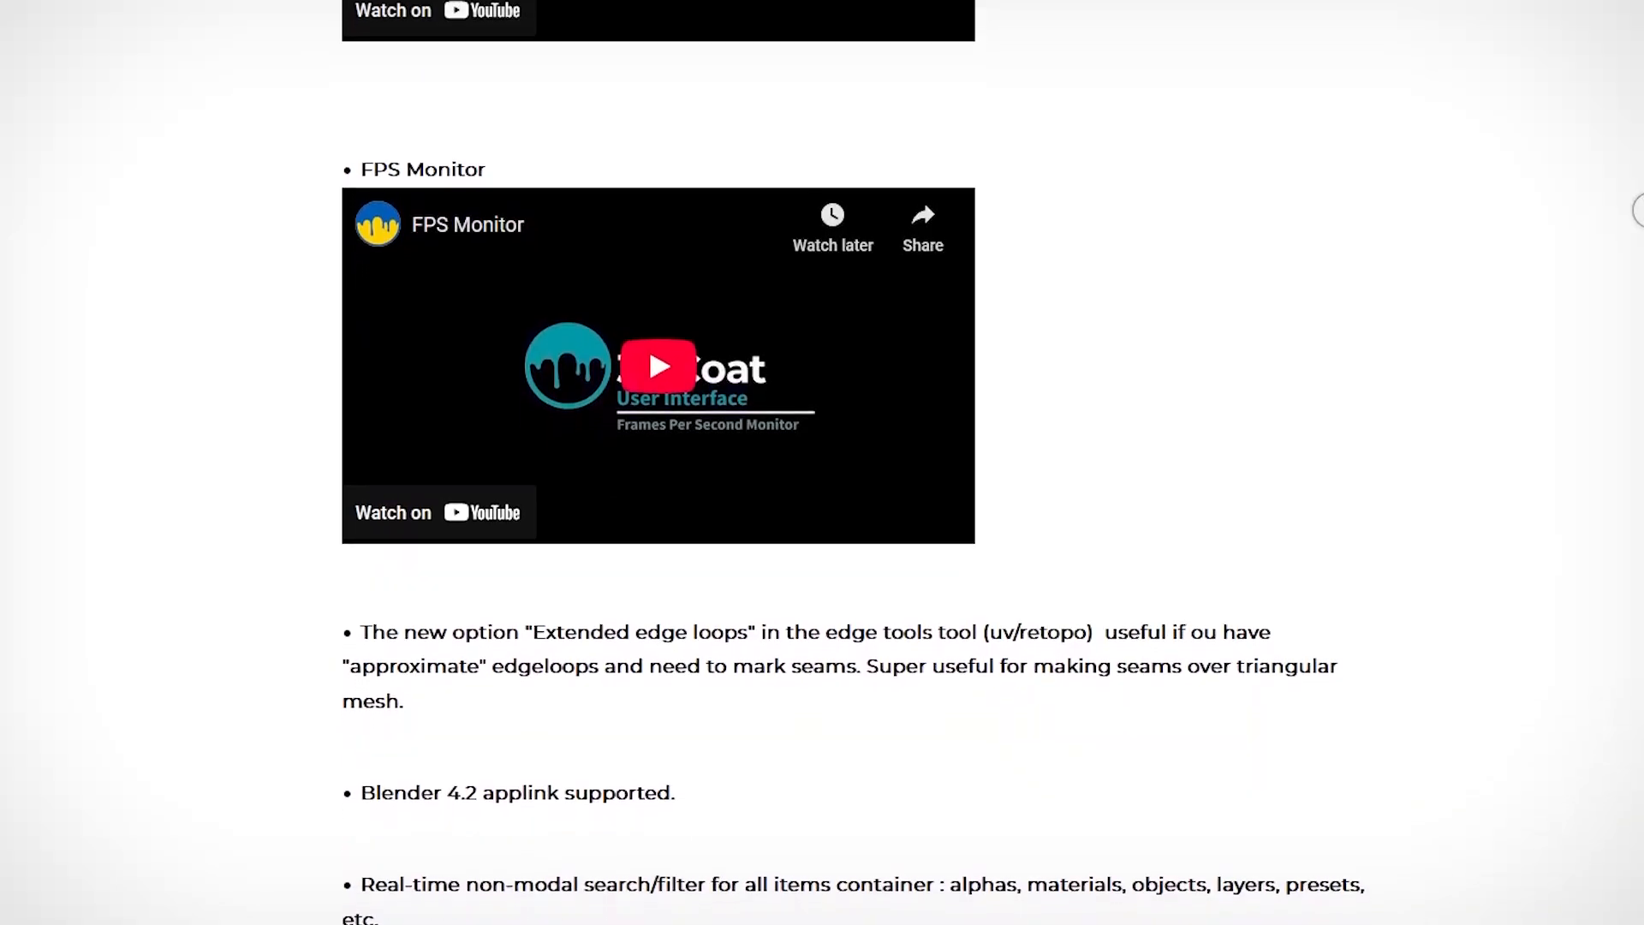
# Scroll past the FPS Monitor video to the edge loops, Blender 4.2 applink and RAW voxel notes.
pyautogui.scroll(-3)
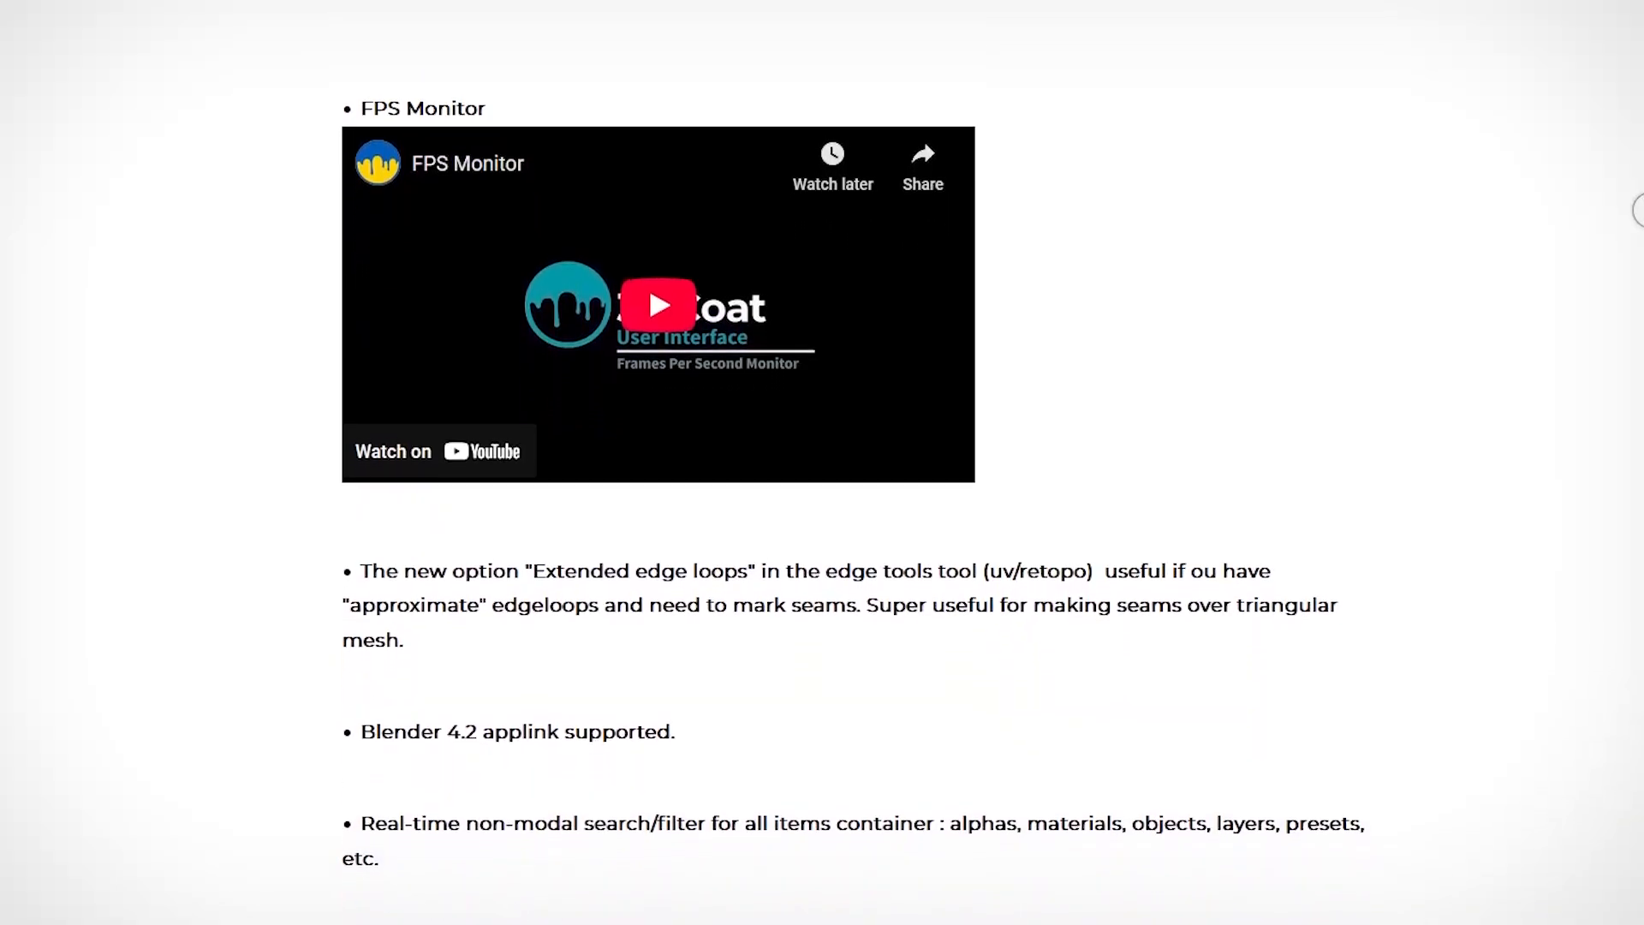
pyautogui.scroll(-3)
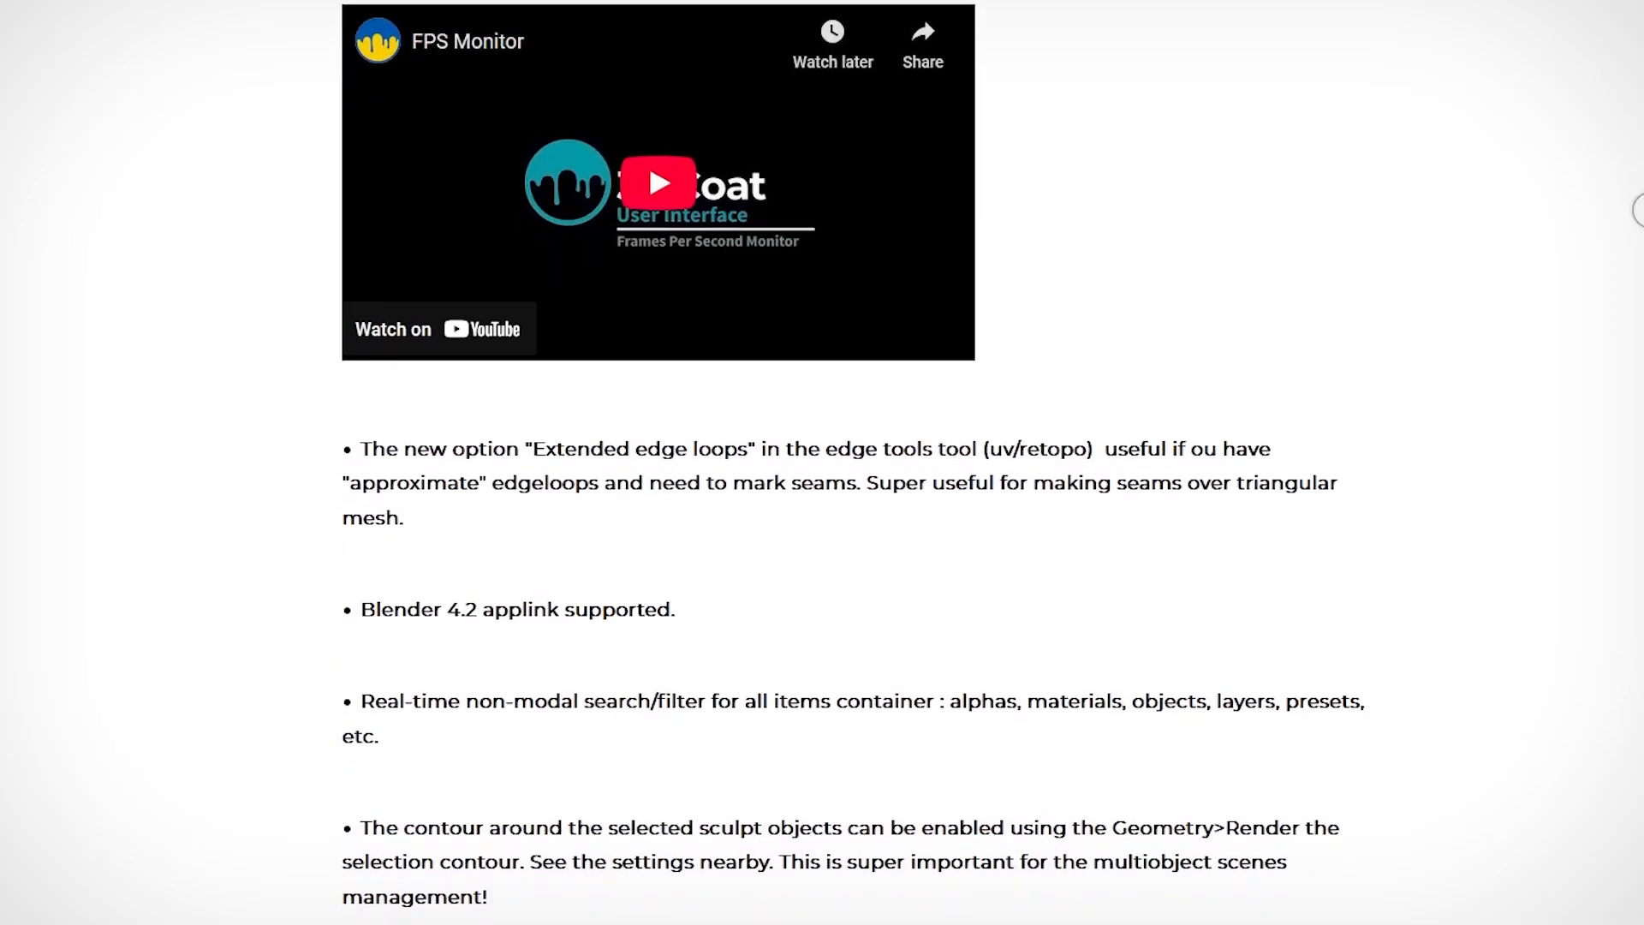
pyautogui.scroll(-3)
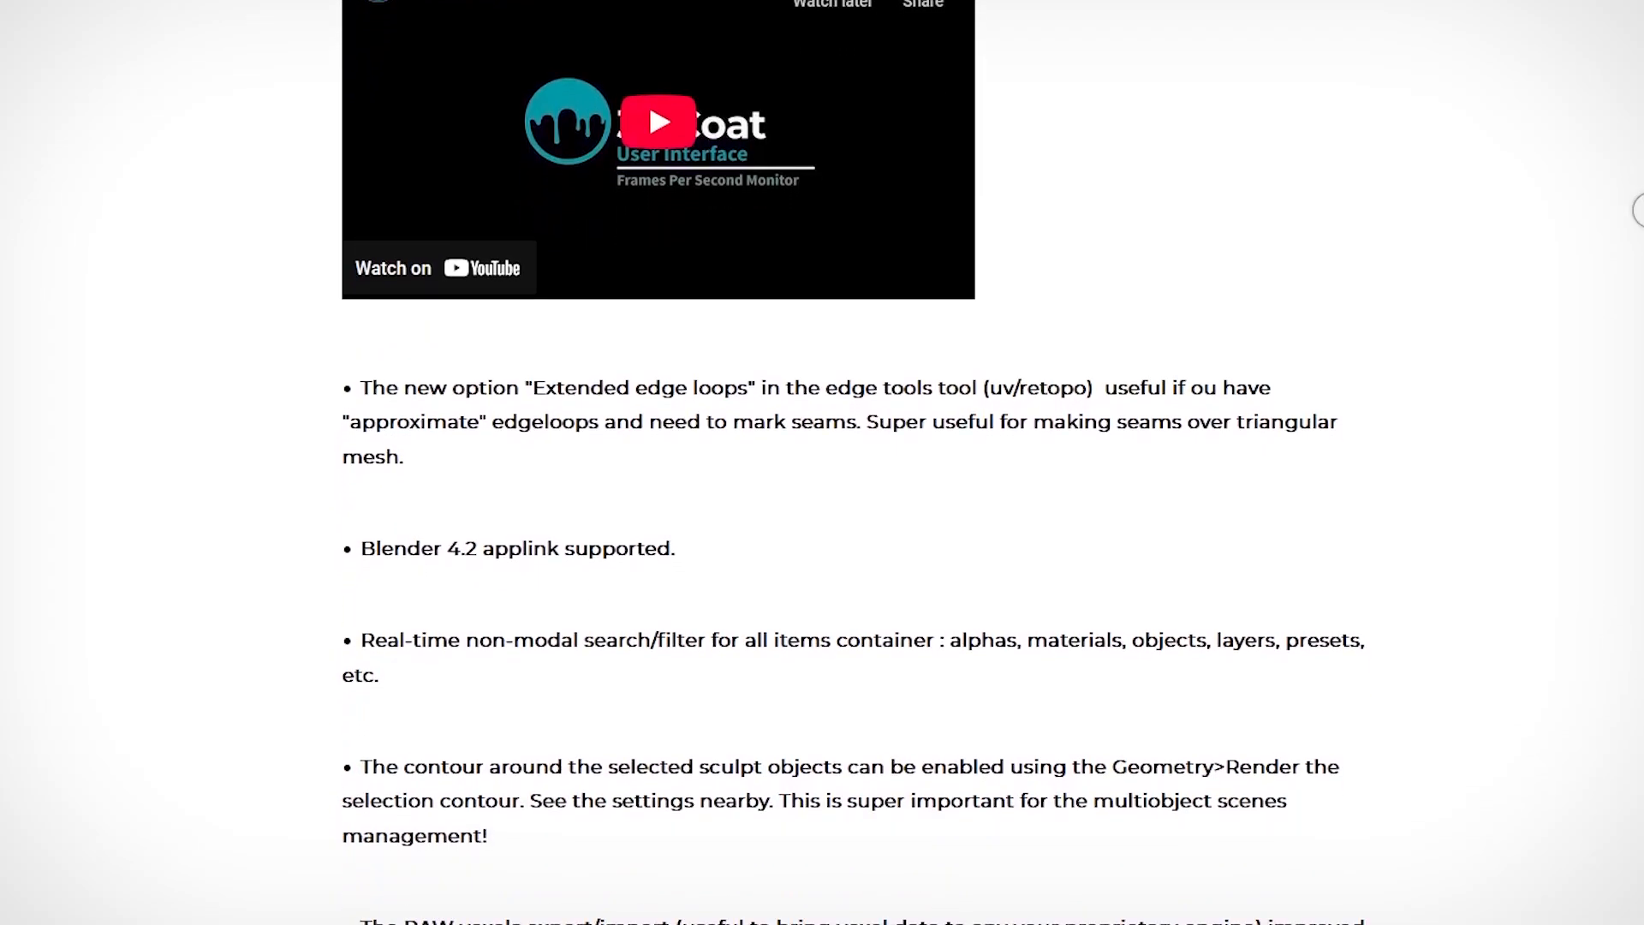
pyautogui.scroll(-3)
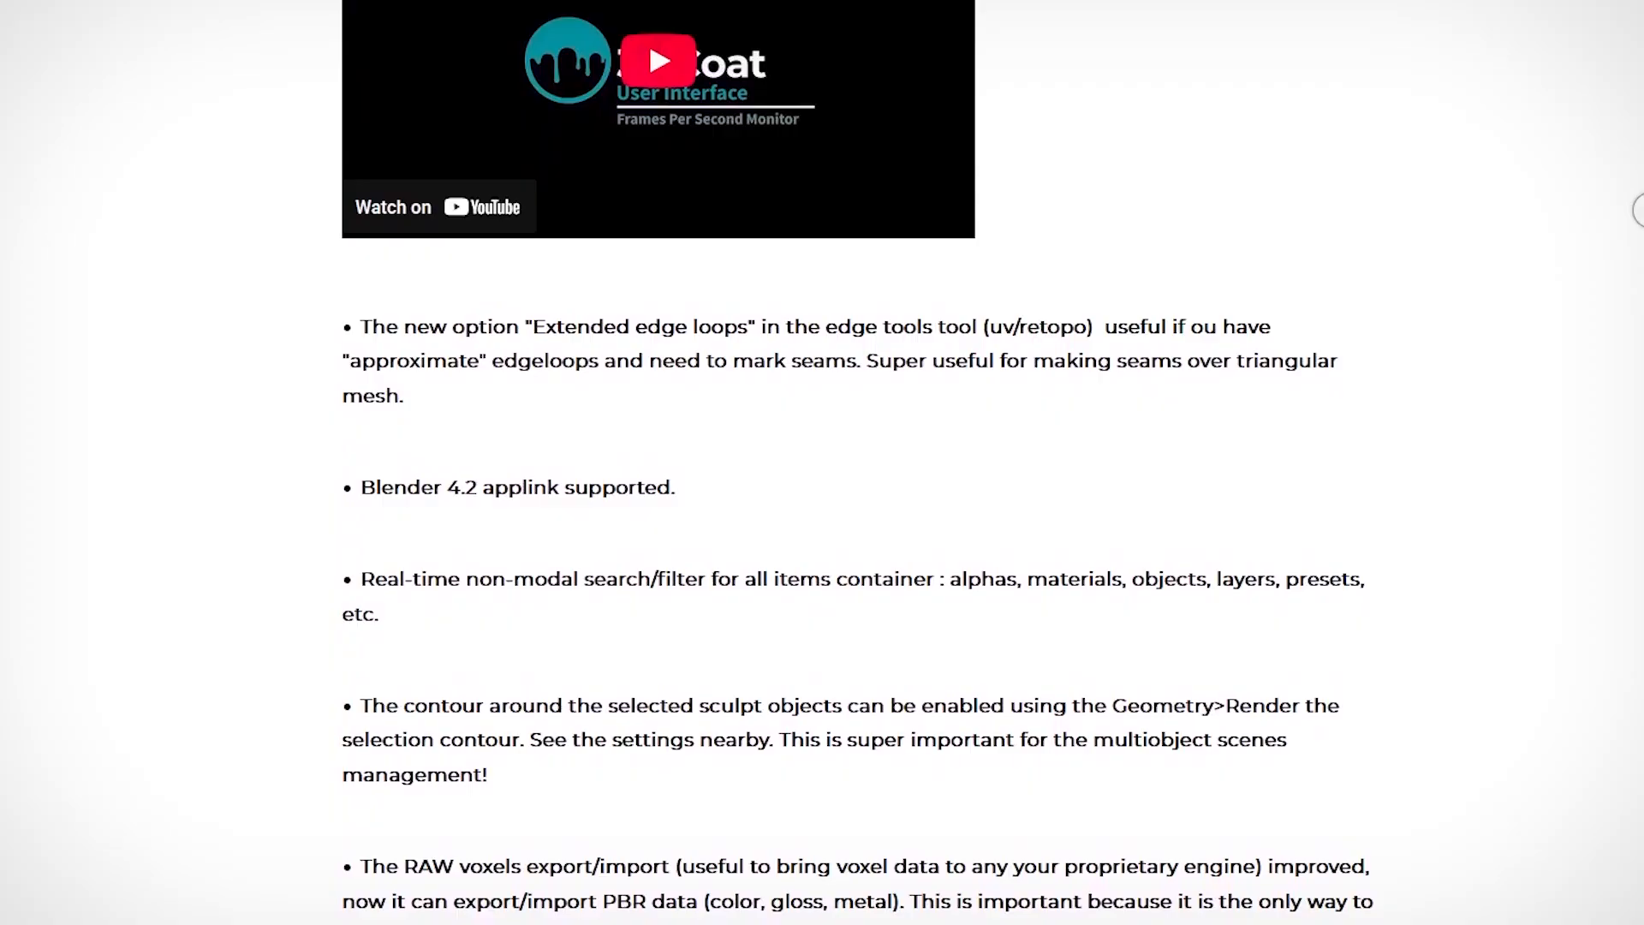
pyautogui.scroll(-3)
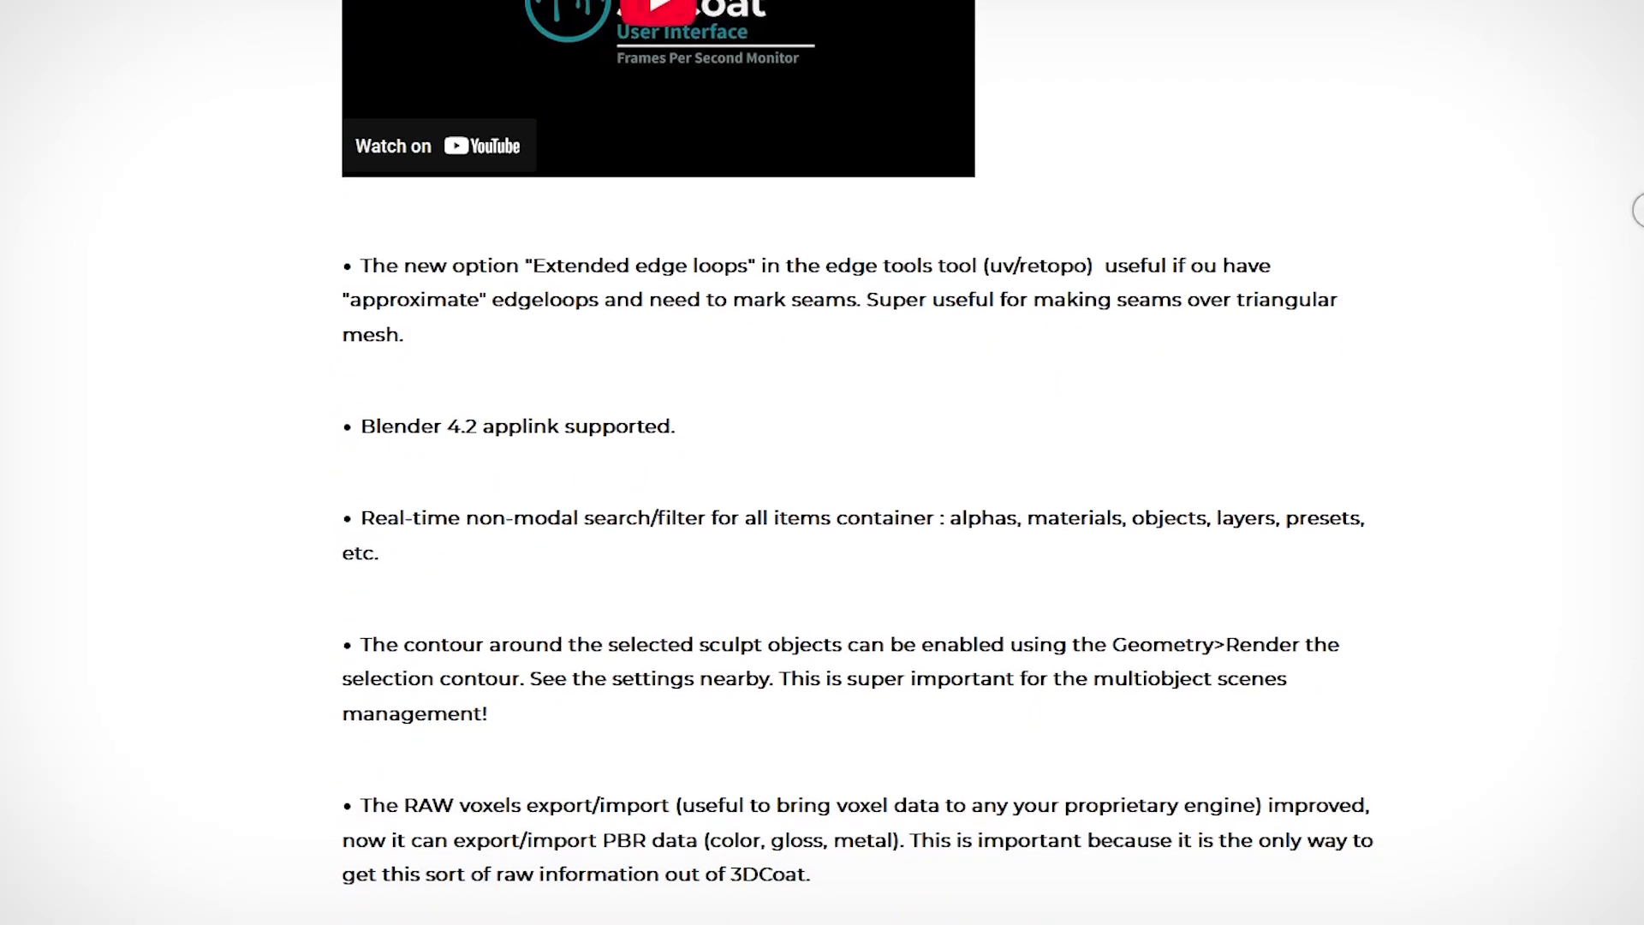
pyautogui.scroll(-3)
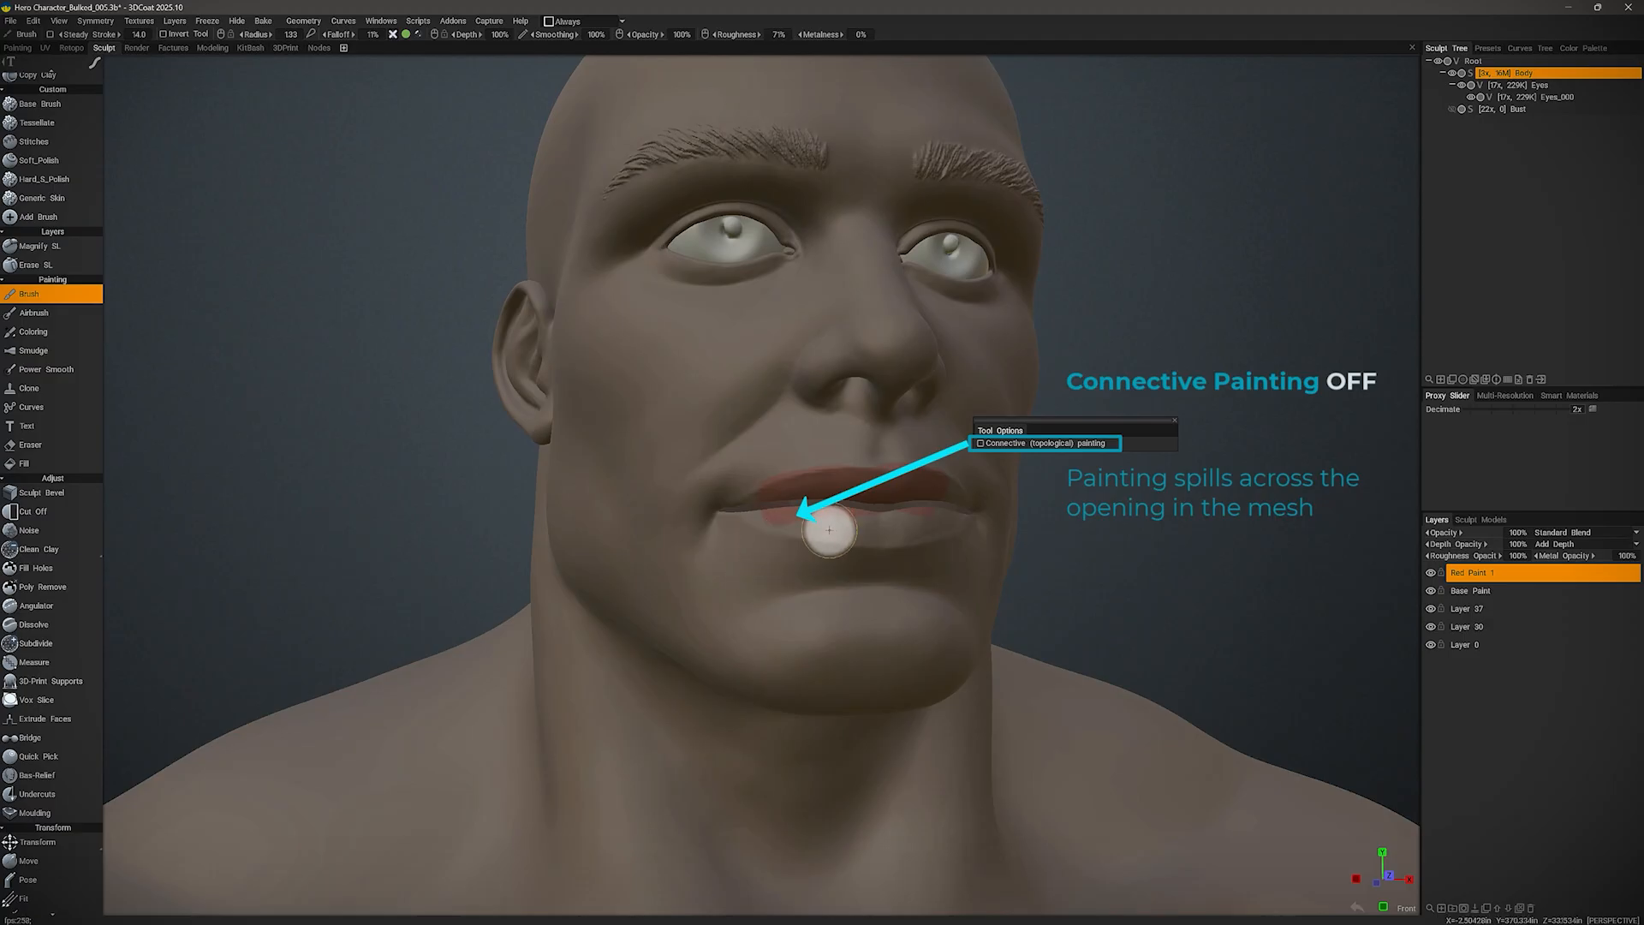
# Remesh the visible print-part objects via decimation from the Mesh object's AUTOPO menu.
pyautogui.click(979, 443)
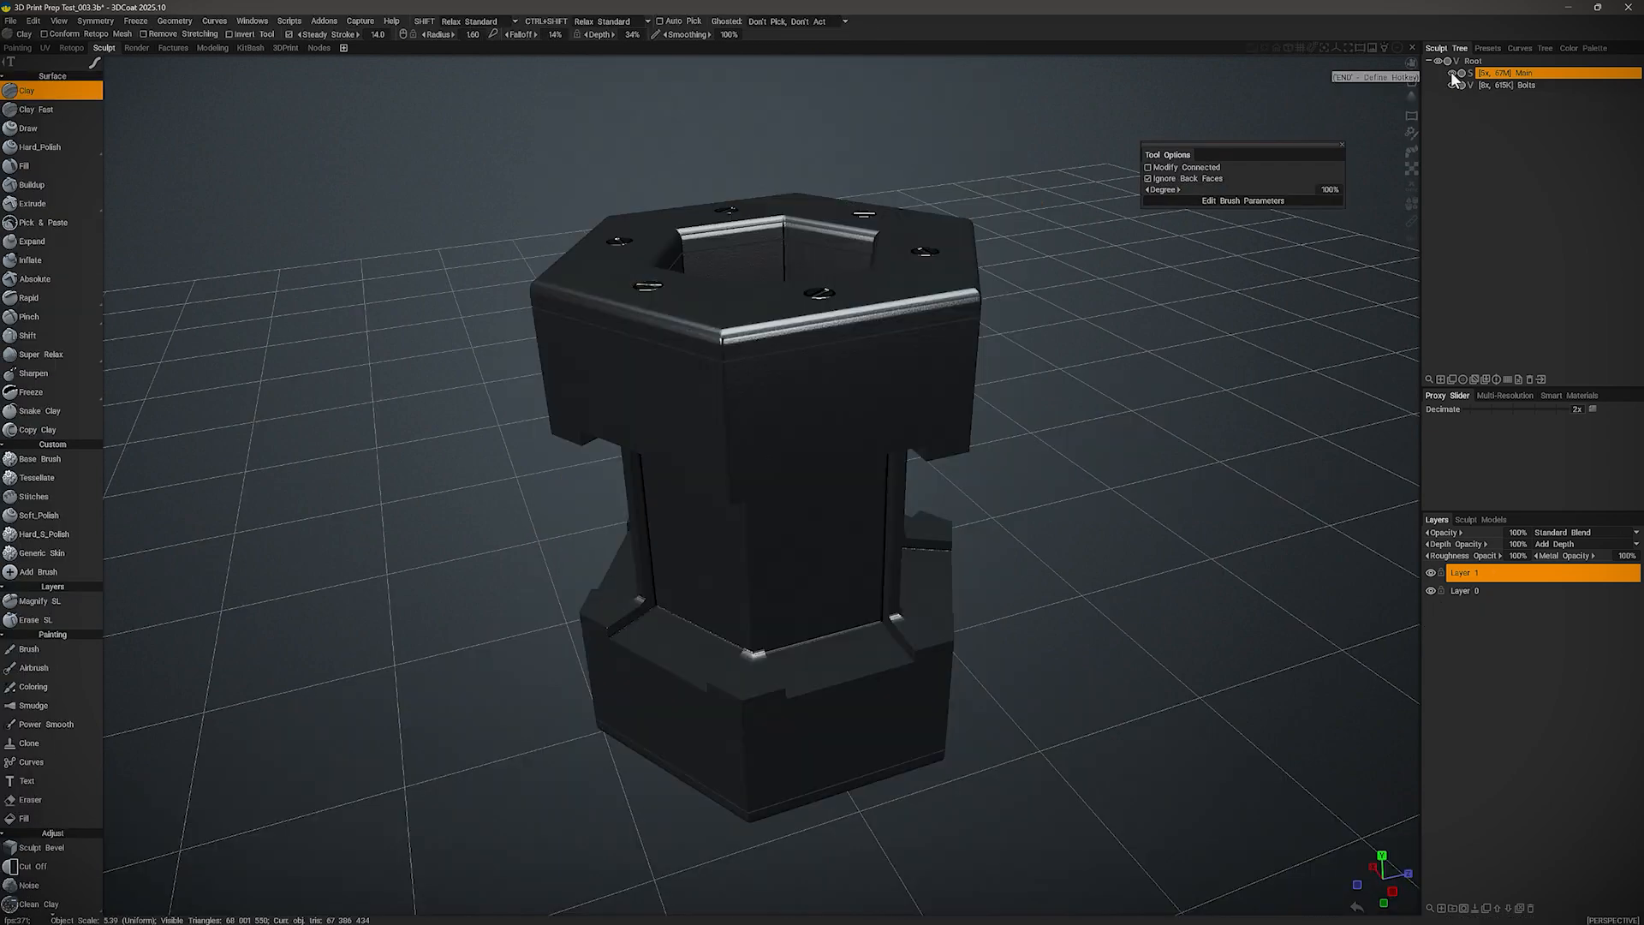
pyautogui.rightClick(1509, 72)
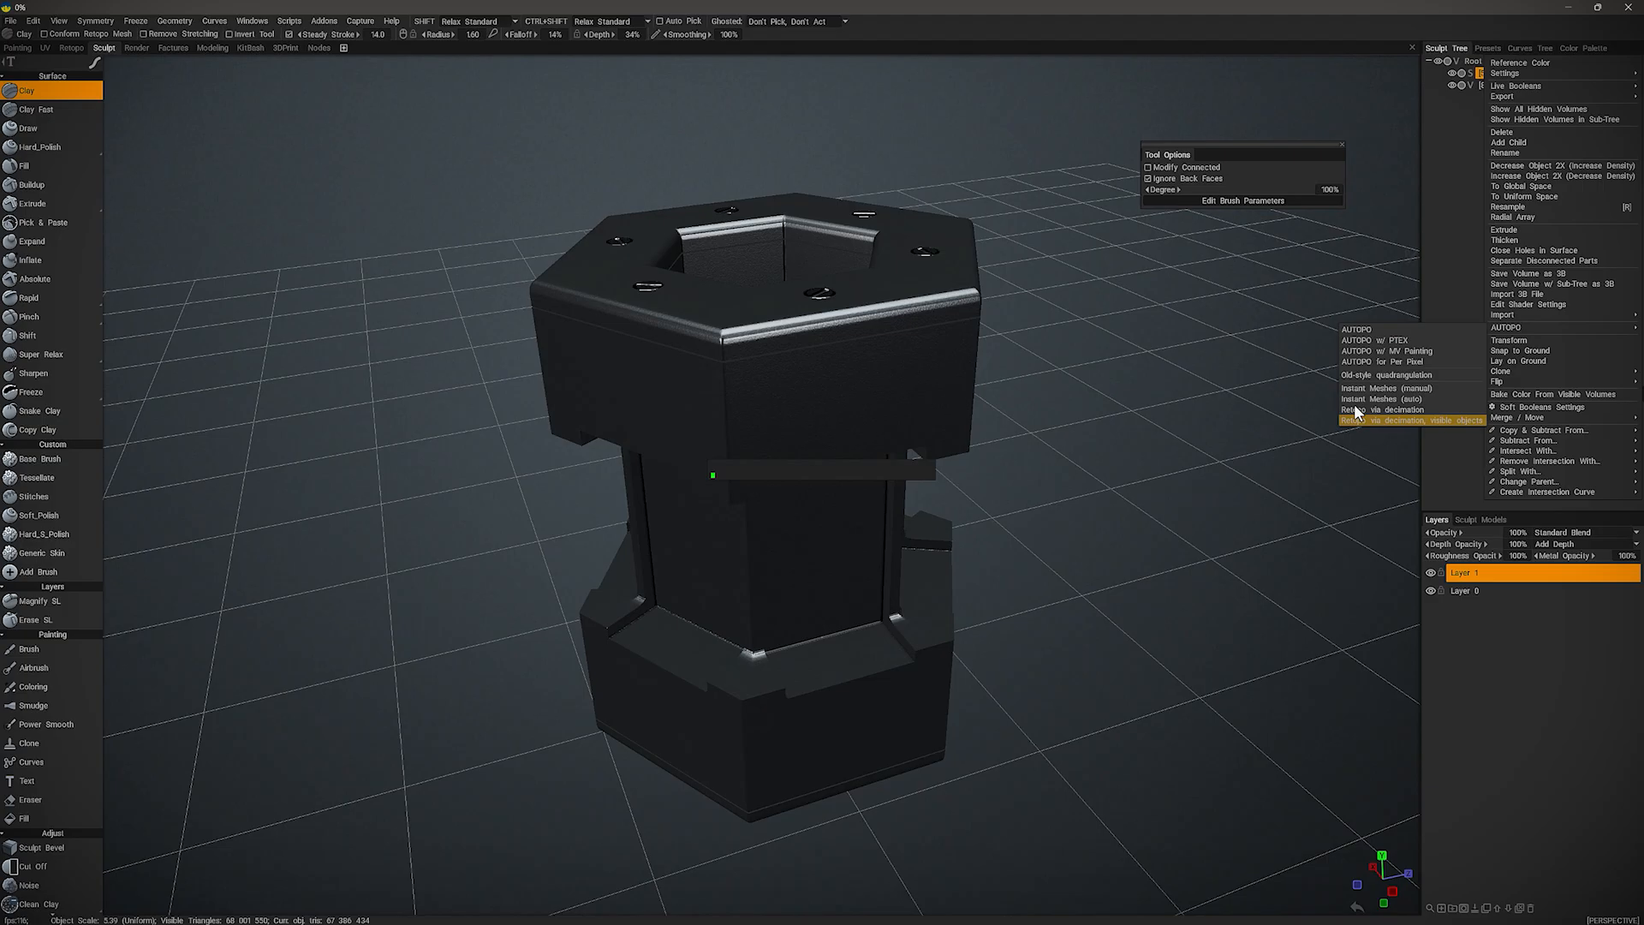
pyautogui.click(1409, 420)
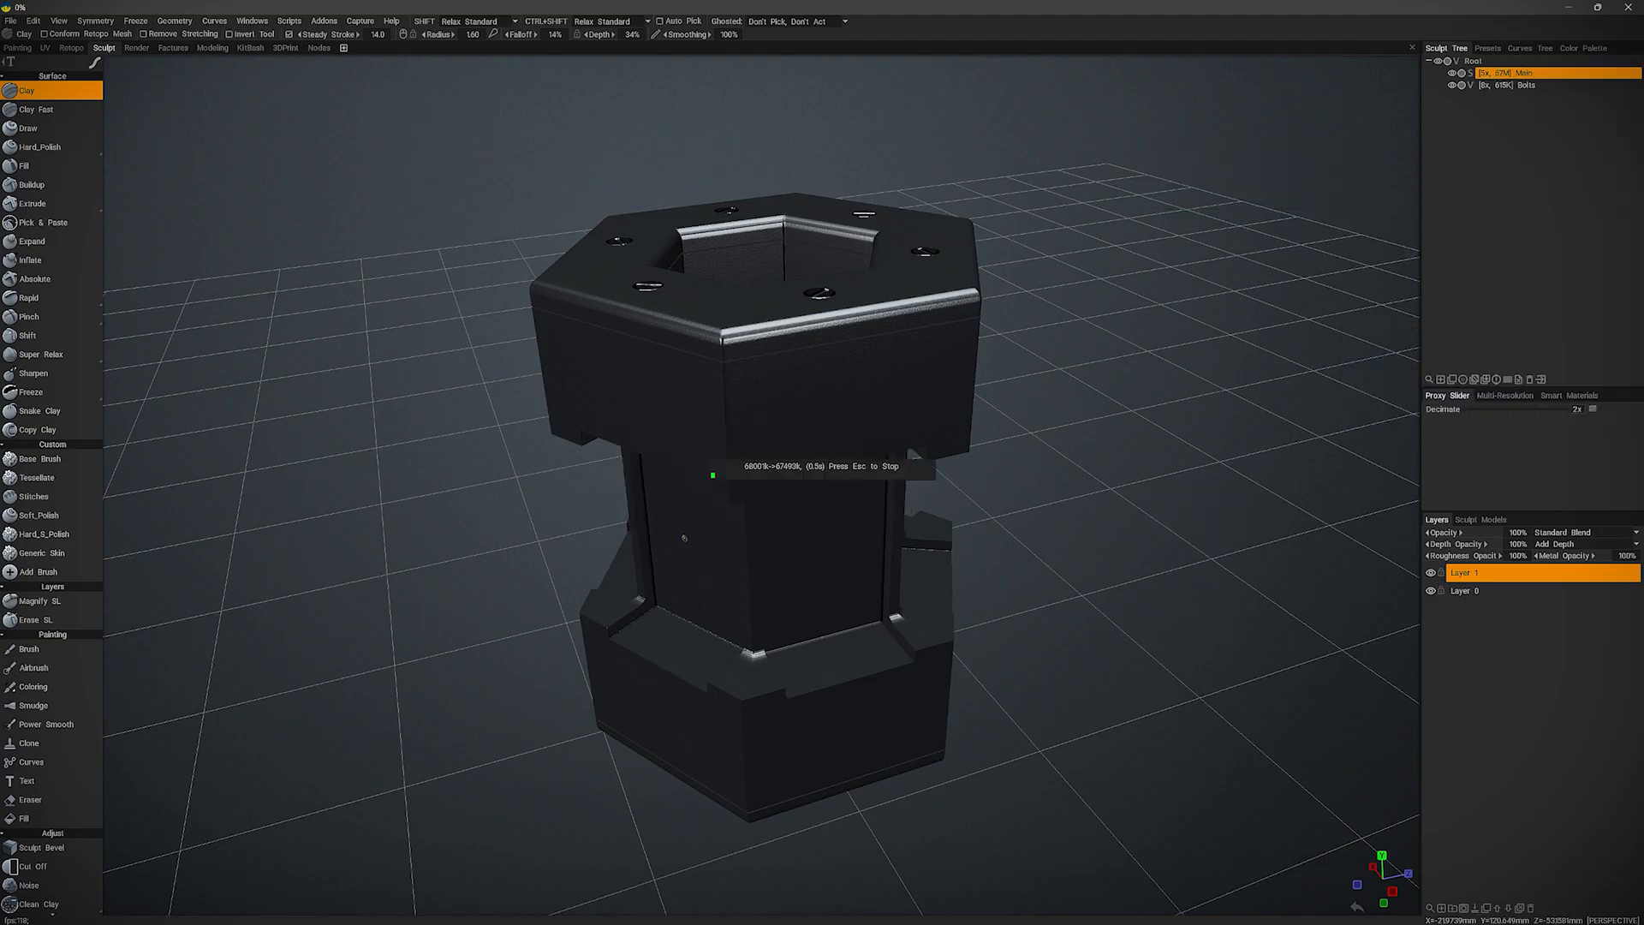
pyautogui.click(70, 48)
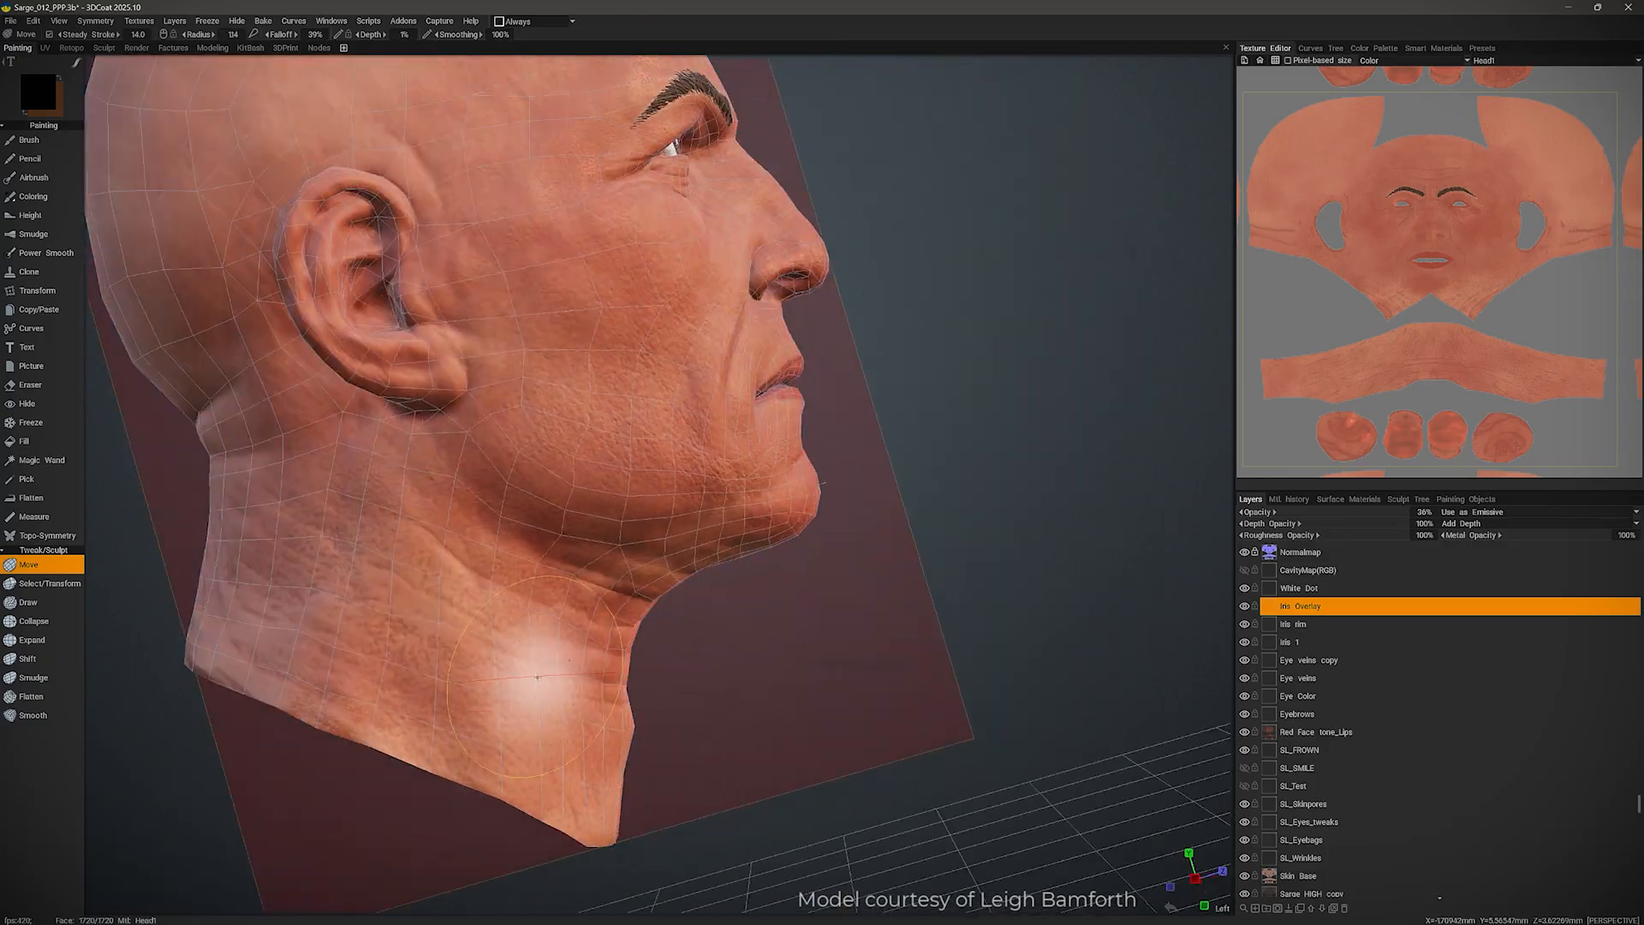
# Show the textured fruit basket in the Painting room with the Texture Editor docked alongside.
pyautogui.click(319, 47)
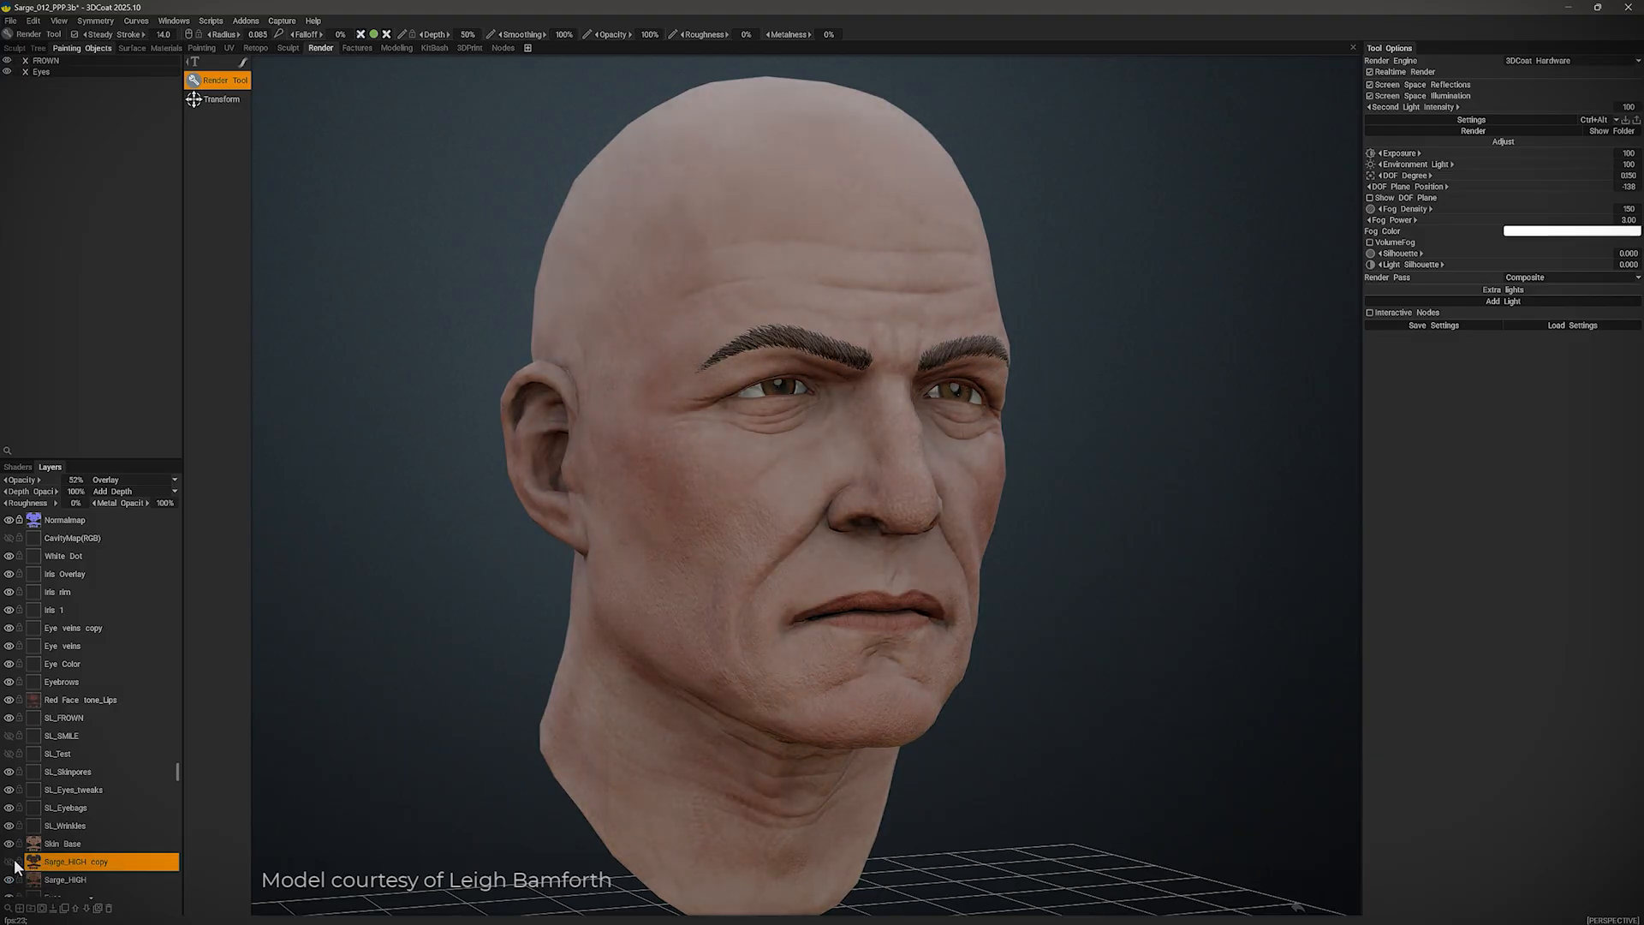
pyautogui.click(61, 682)
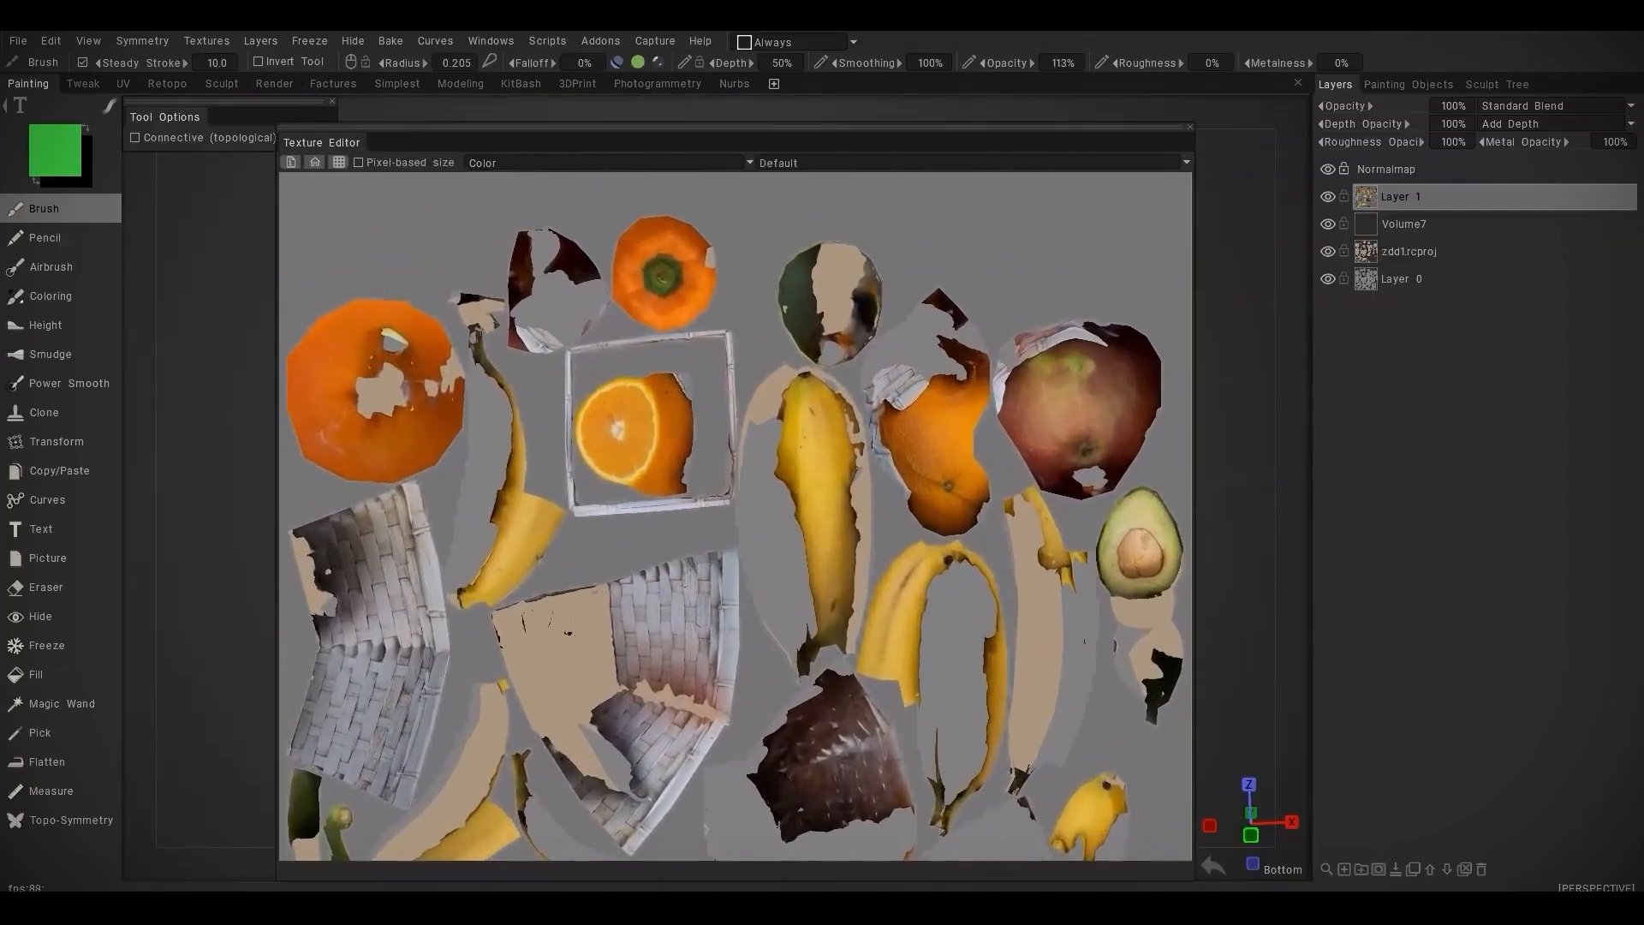
pyautogui.click(167, 80)
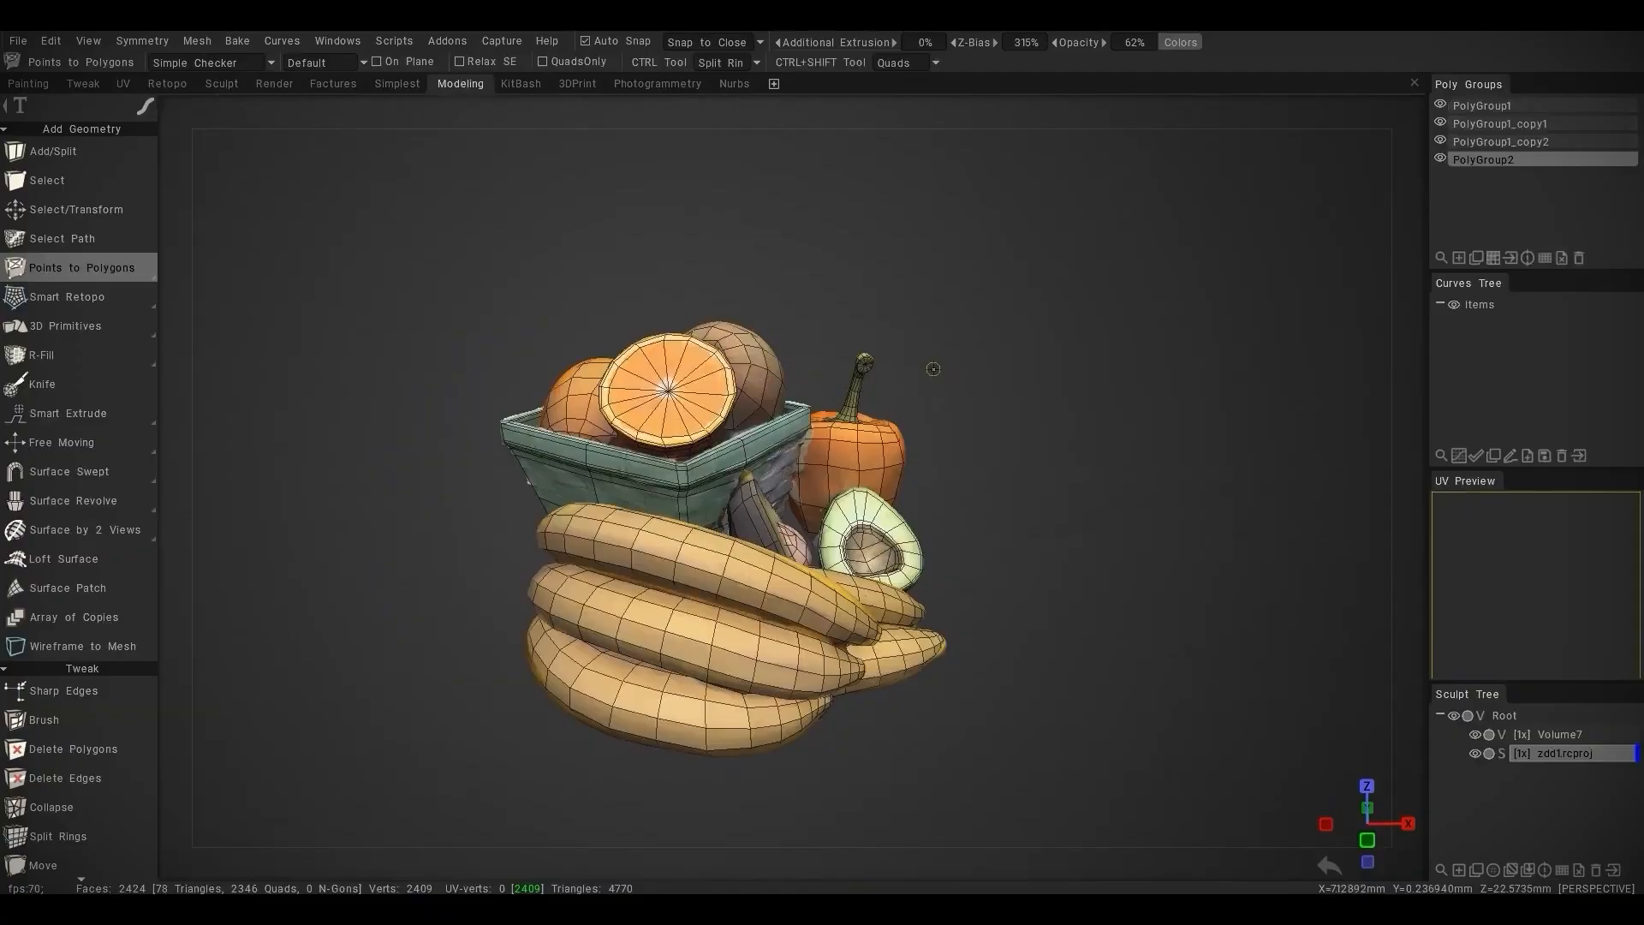
pyautogui.click(27, 83)
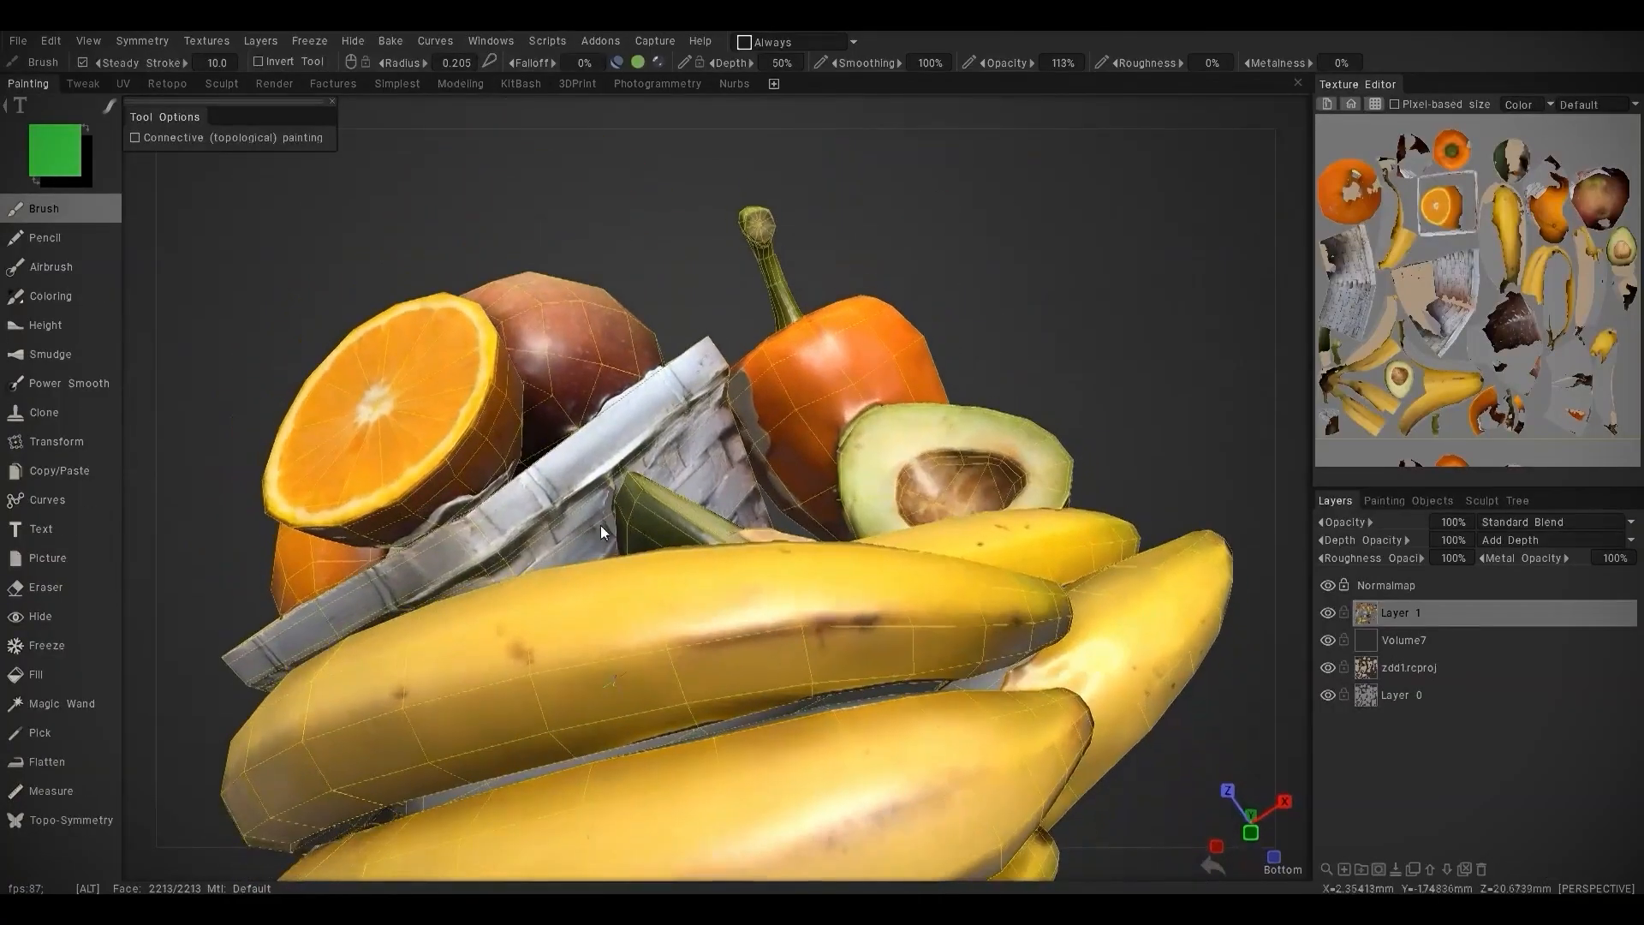
pyautogui.moveTo(603, 532); pyautogui.dragTo(648, 478)
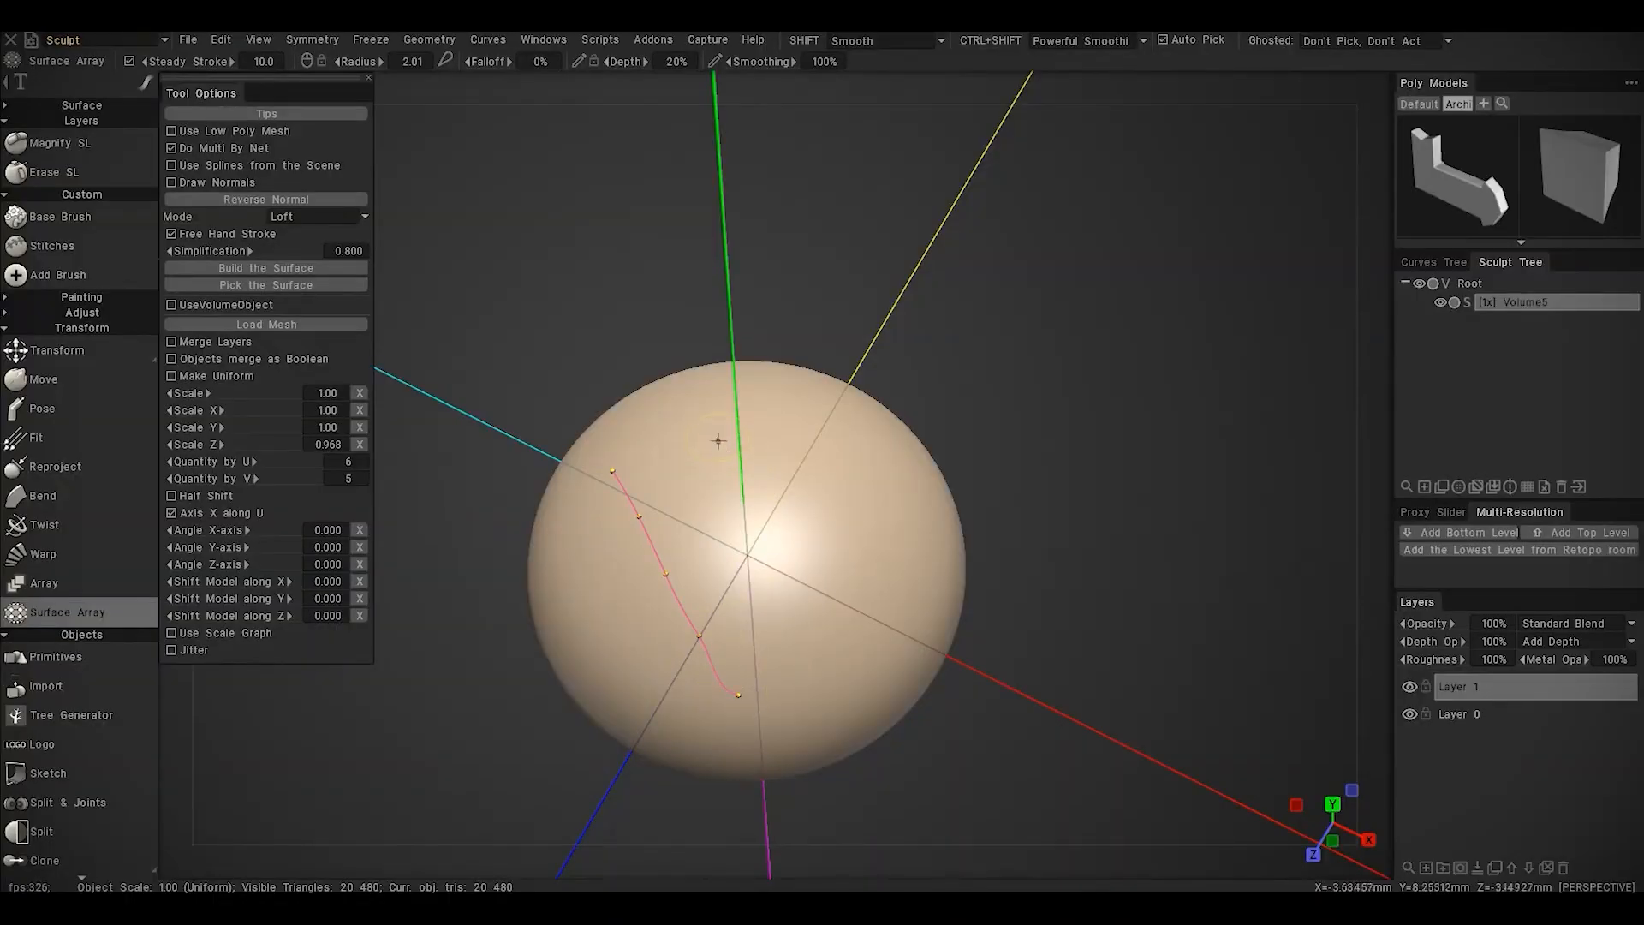
# Apply Surface Array along a stroke on the sphere, adjusting Quantity by U/V.
pyautogui.click(266, 267)
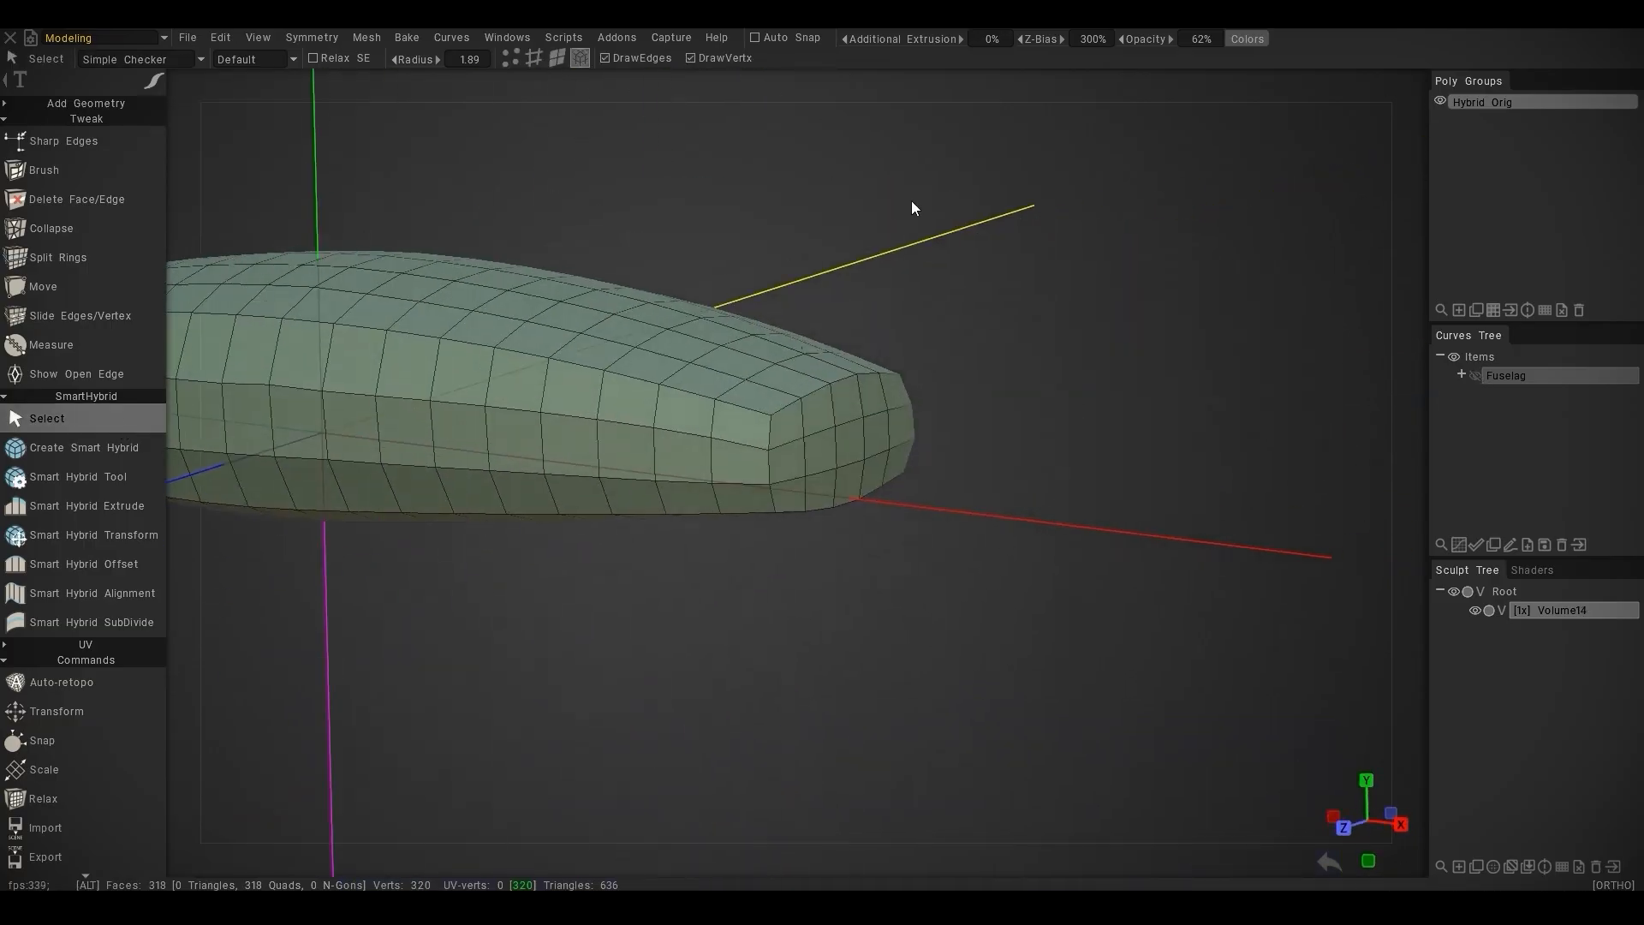
# Mark the fuselage nose edges sharp and apply Smart Hybrid Alignment to the selected faces.
pyautogui.click(62, 141)
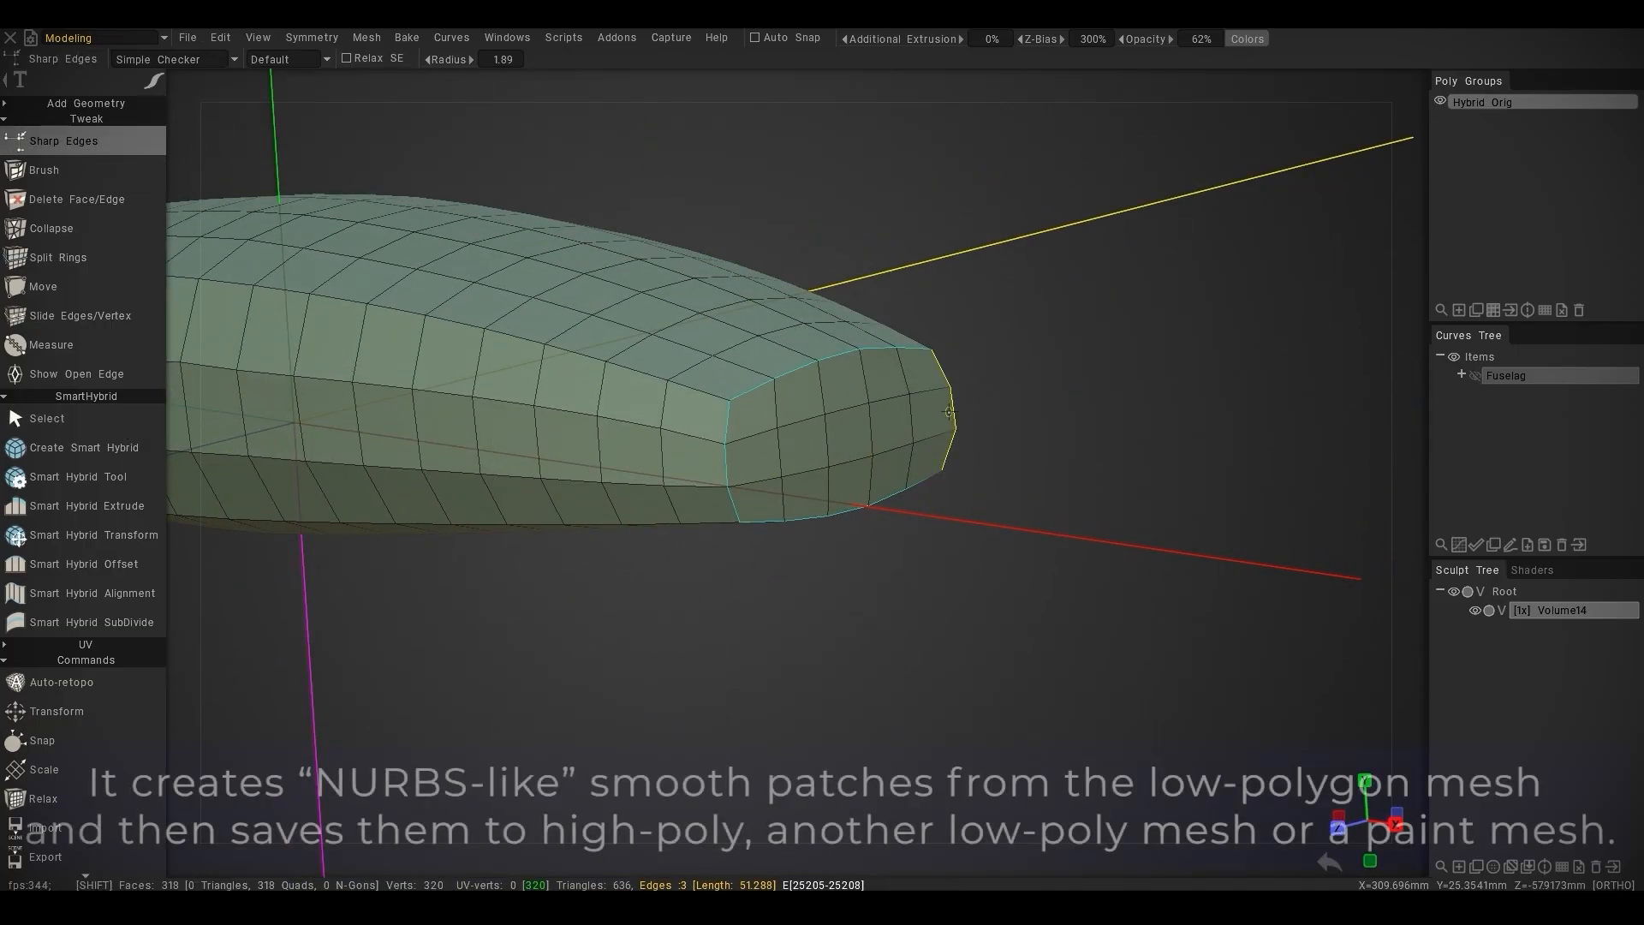
pyautogui.click(85, 447)
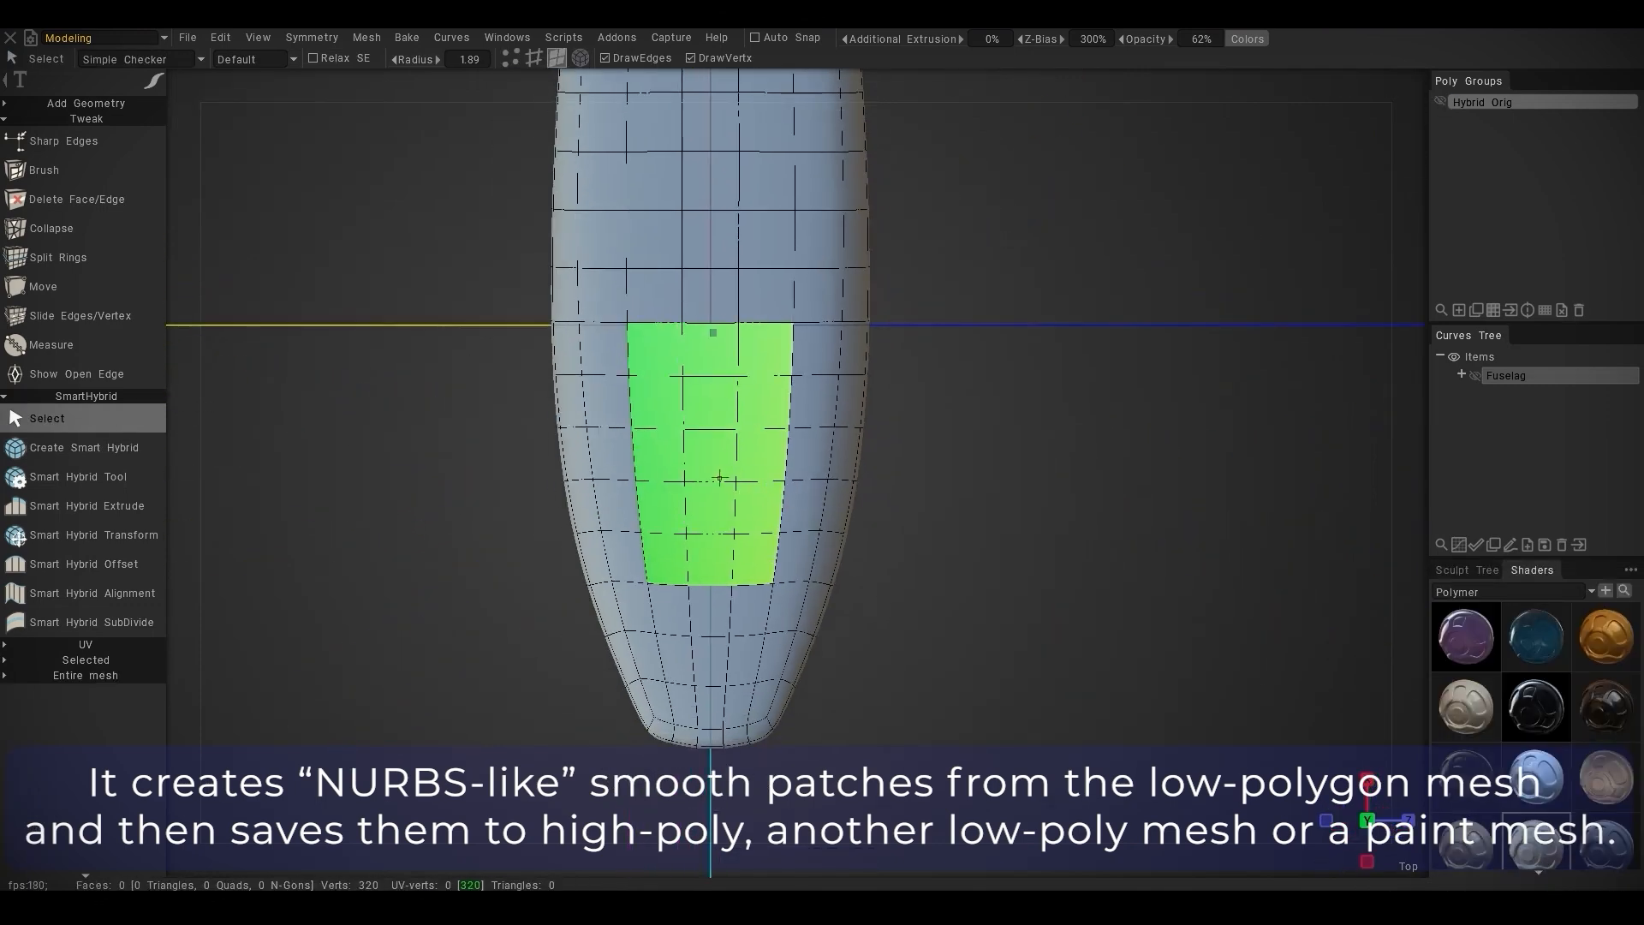
pyautogui.click(92, 593)
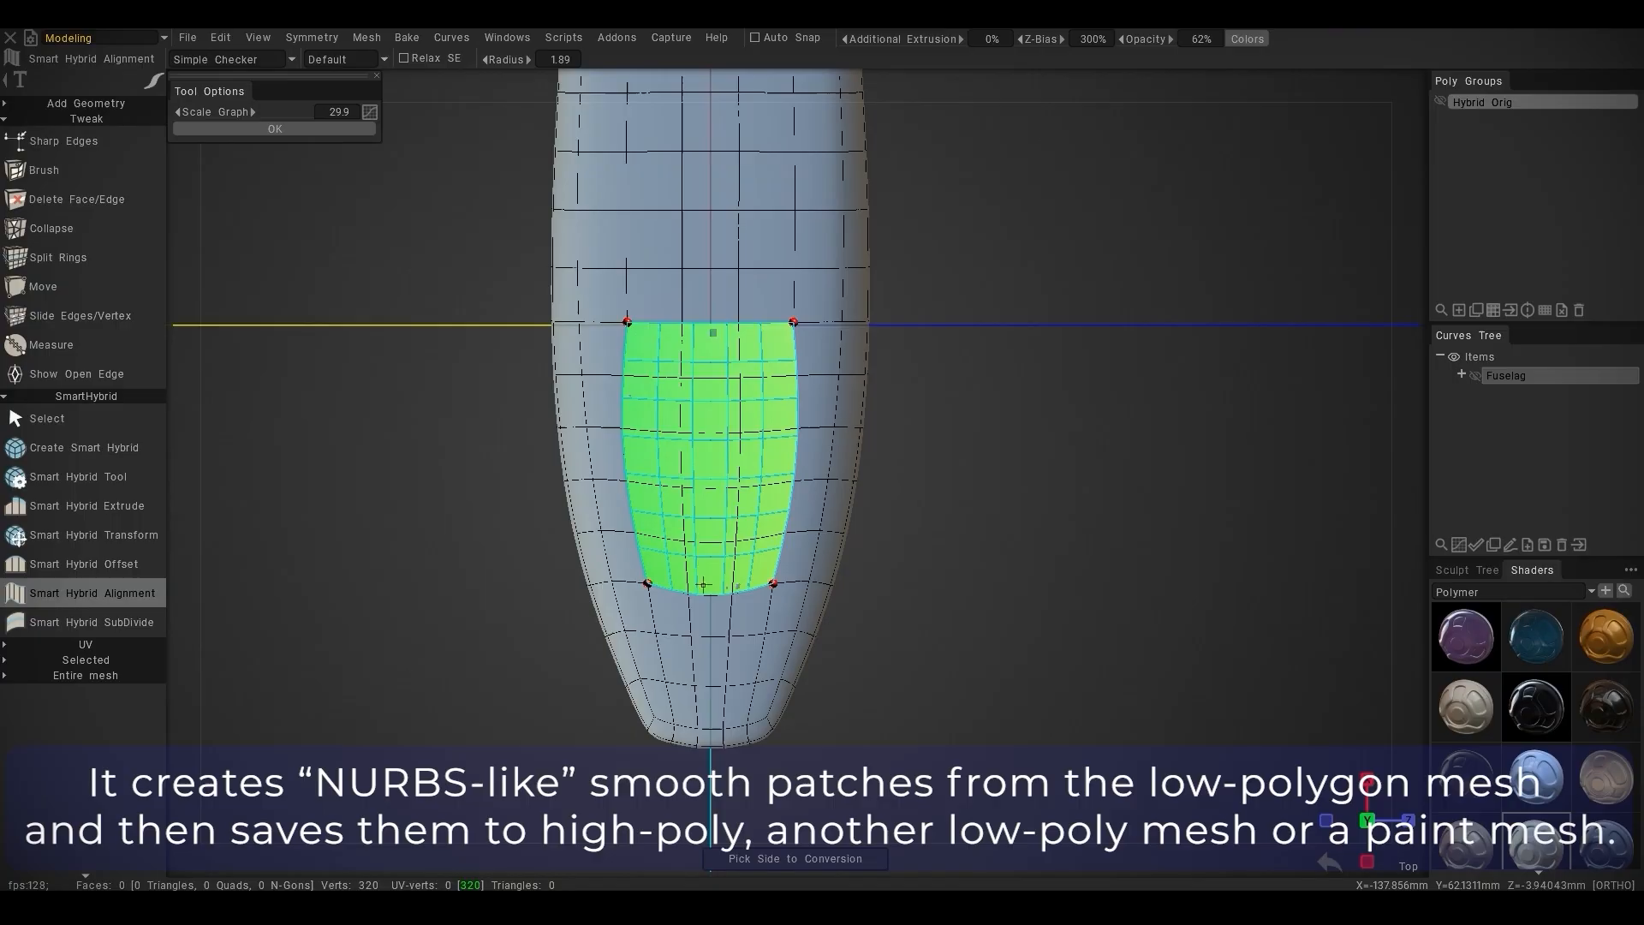